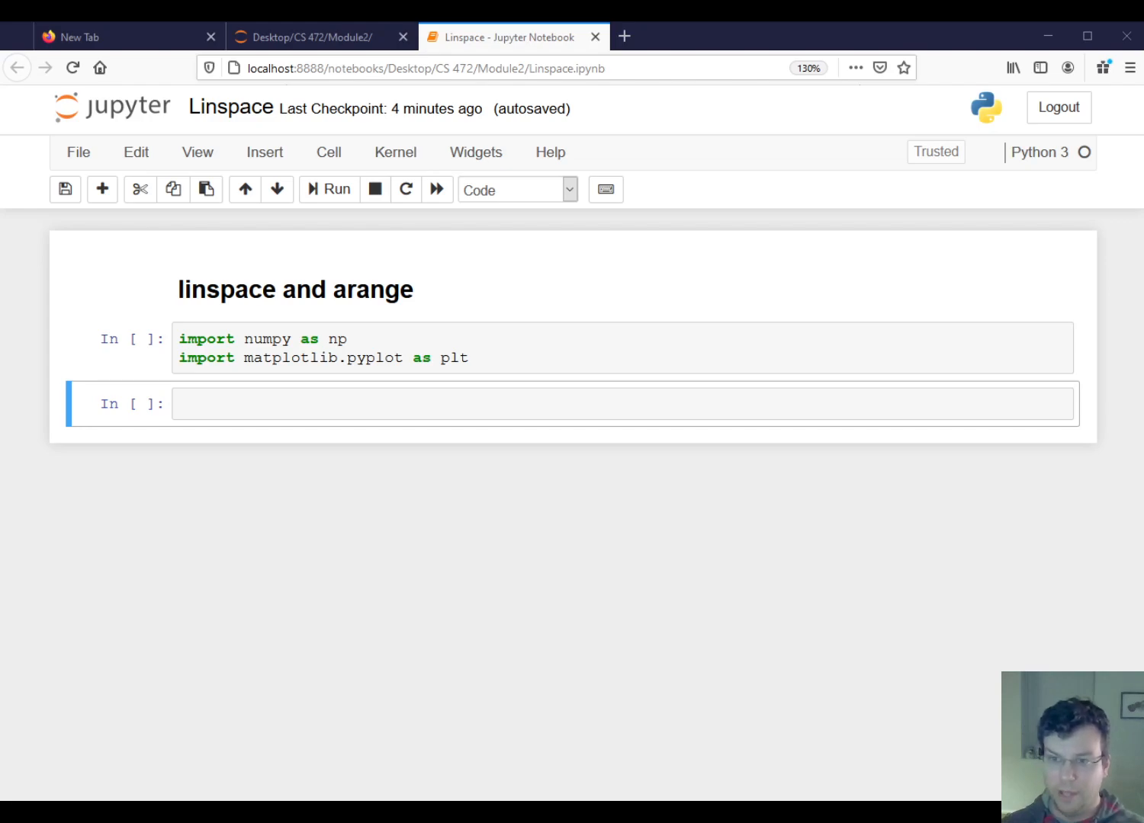
Step: Build x = np.arange(100), print it, then print x[0] and x[-1]
{"action": "left_click", "coordinate": [534, 404]}
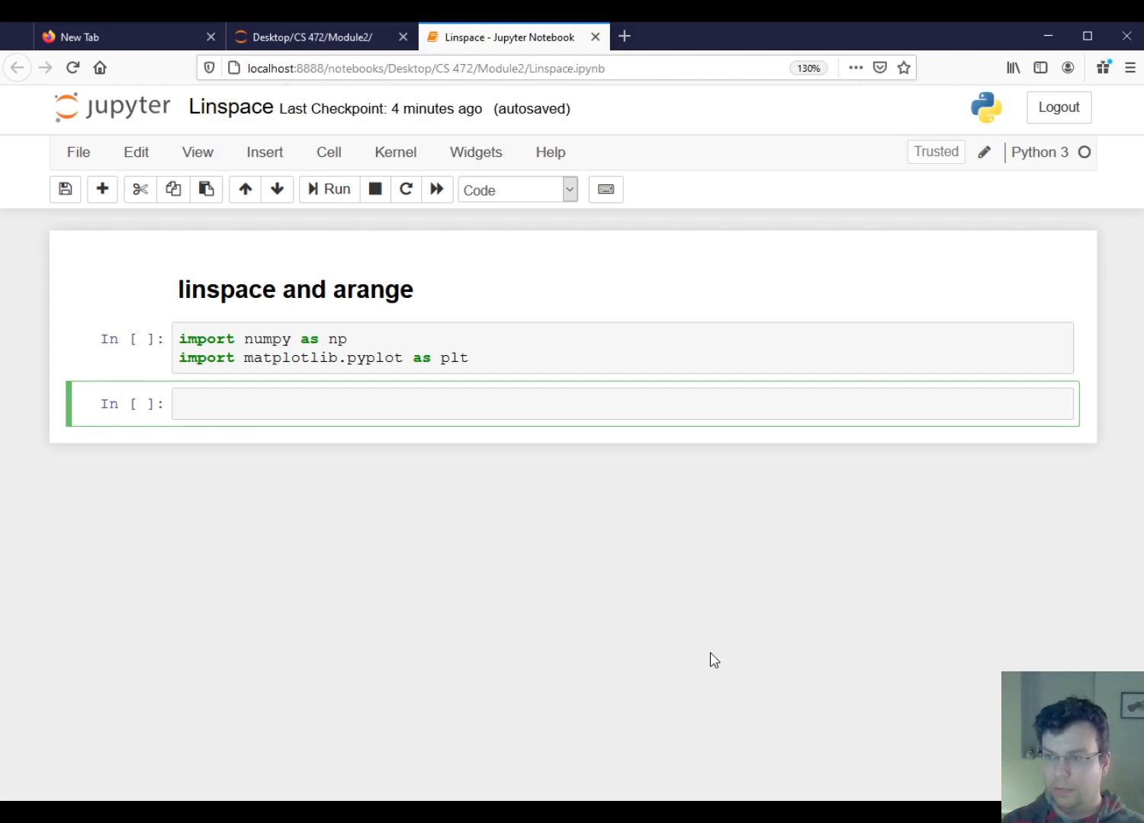
{"action": "type", "text": "x = np.a"}
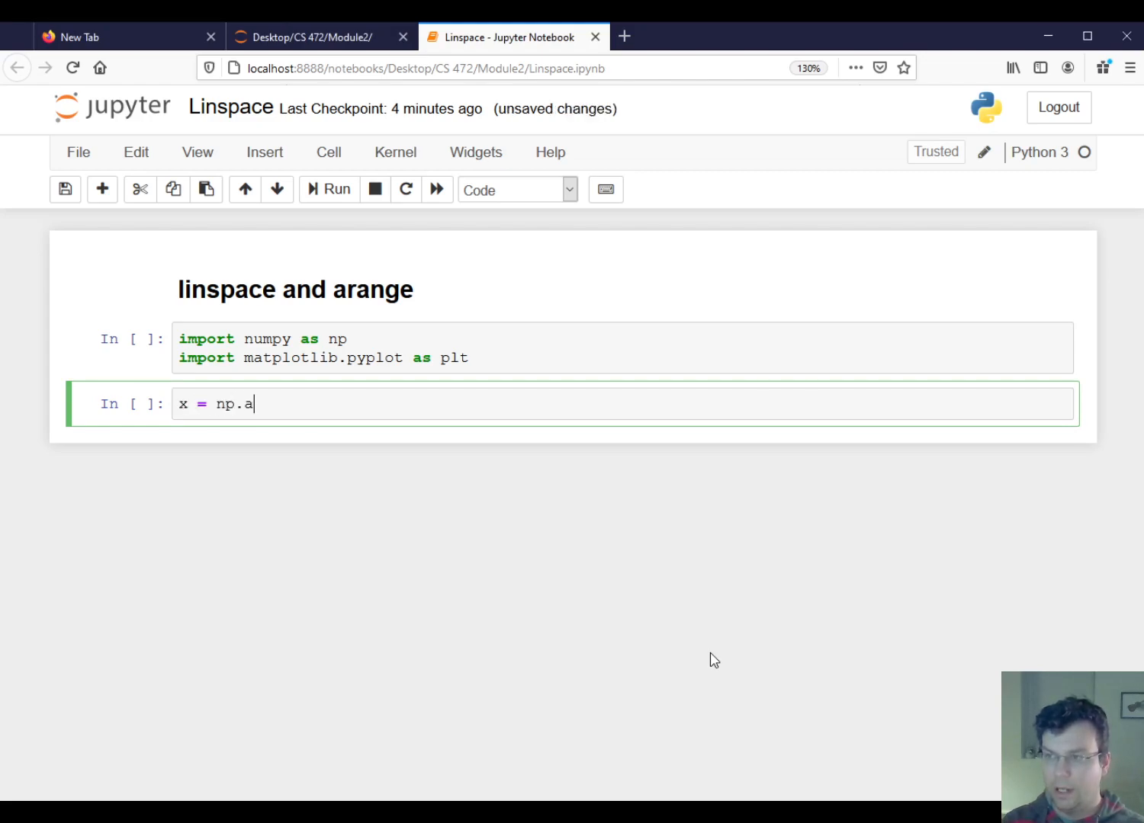
{"action": "type", "text": "range(100)"}
{"action": "type", "text": "print(x)"}
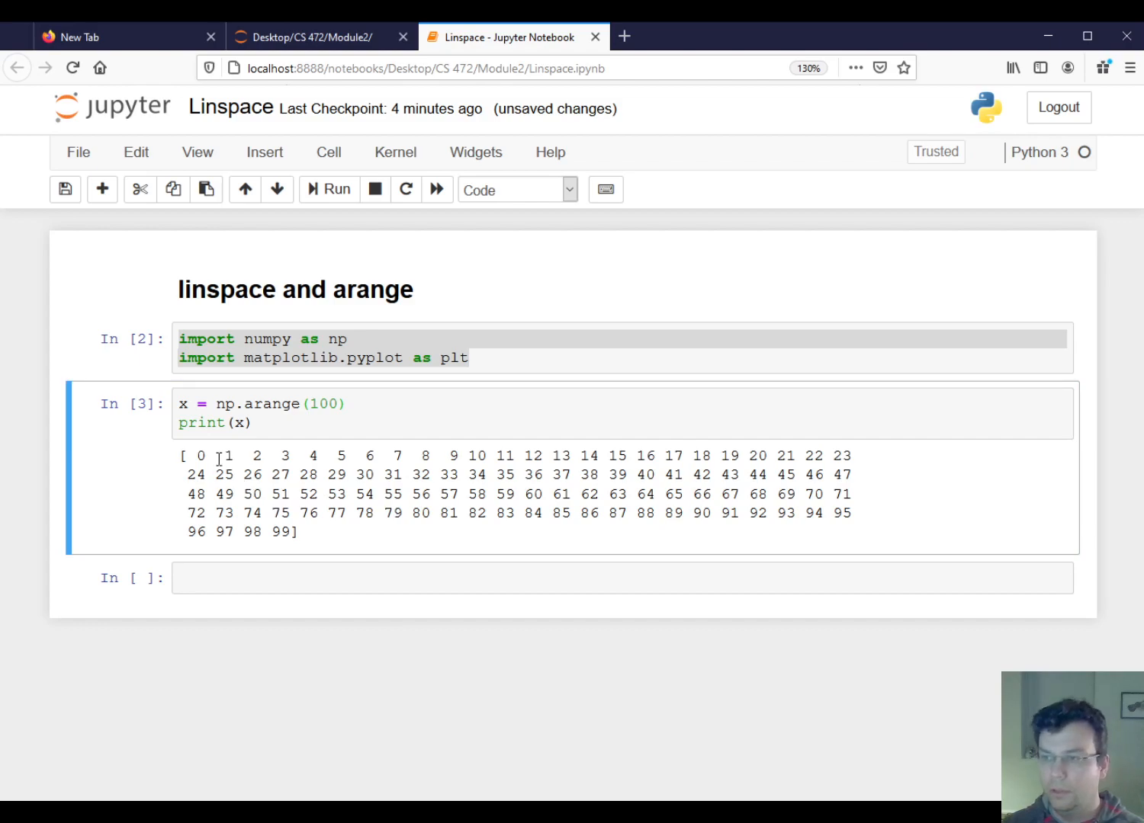
{"action": "double_click", "coordinate": [201, 456]}
{"action": "type", "text": "[0"}
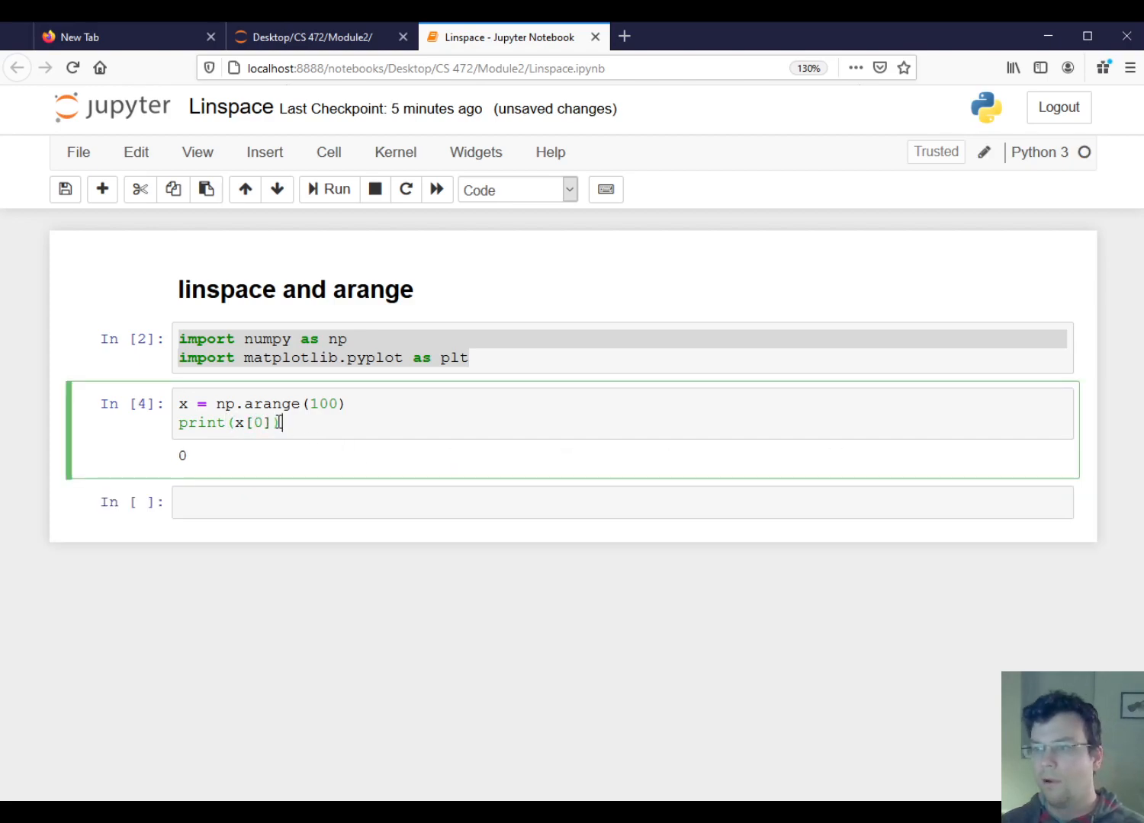
{"action": "type", "text": "1"}
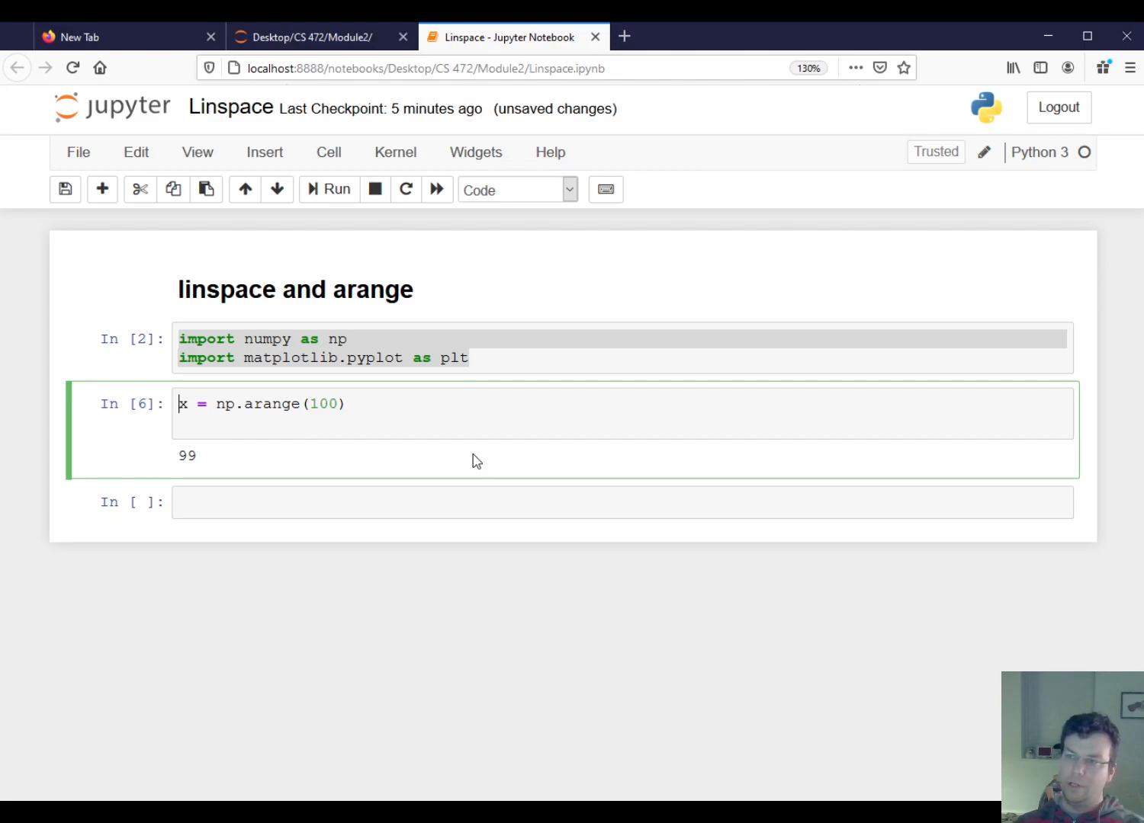
Step: Add a '## Generate 100 samples, equally spaced' comment and divide np.arange(100) by 100
{"action": "type", "text": "##"}
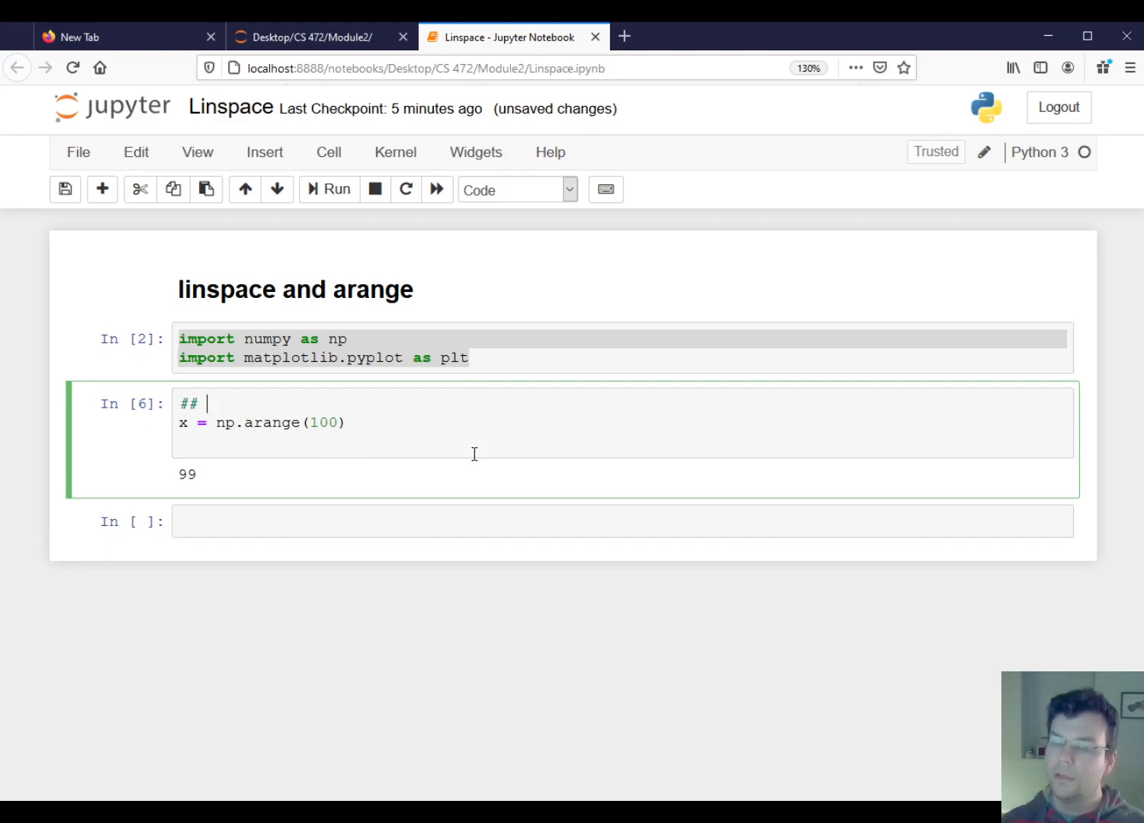
{"action": "type", "text": "Genera"}
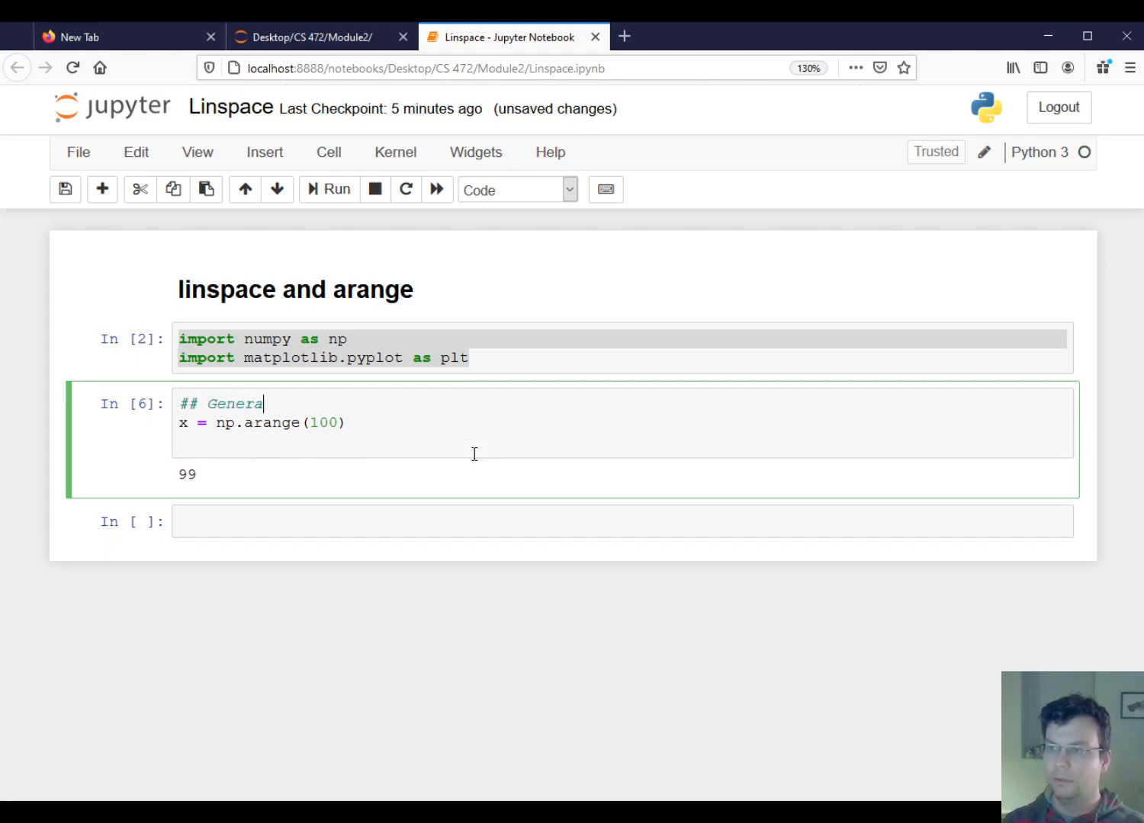
{"action": "type", "text": "te 100 samples"}
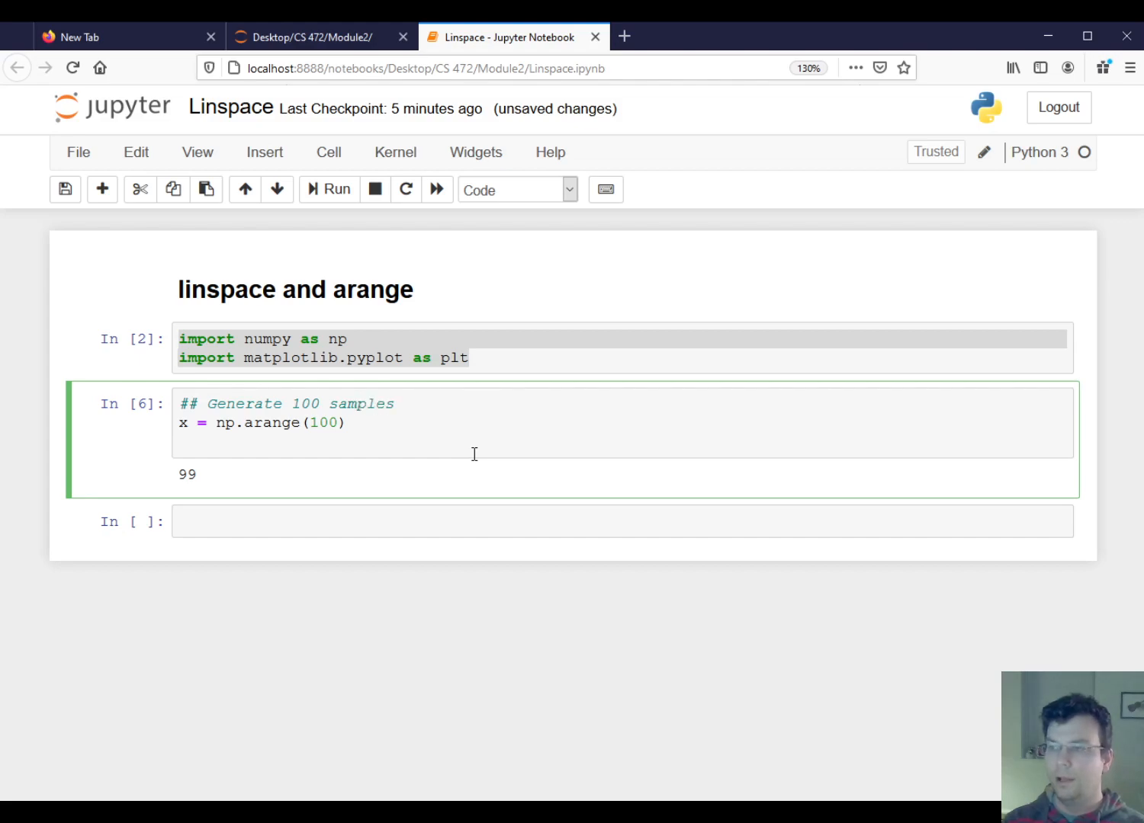
{"action": "type", "text": ", e"}
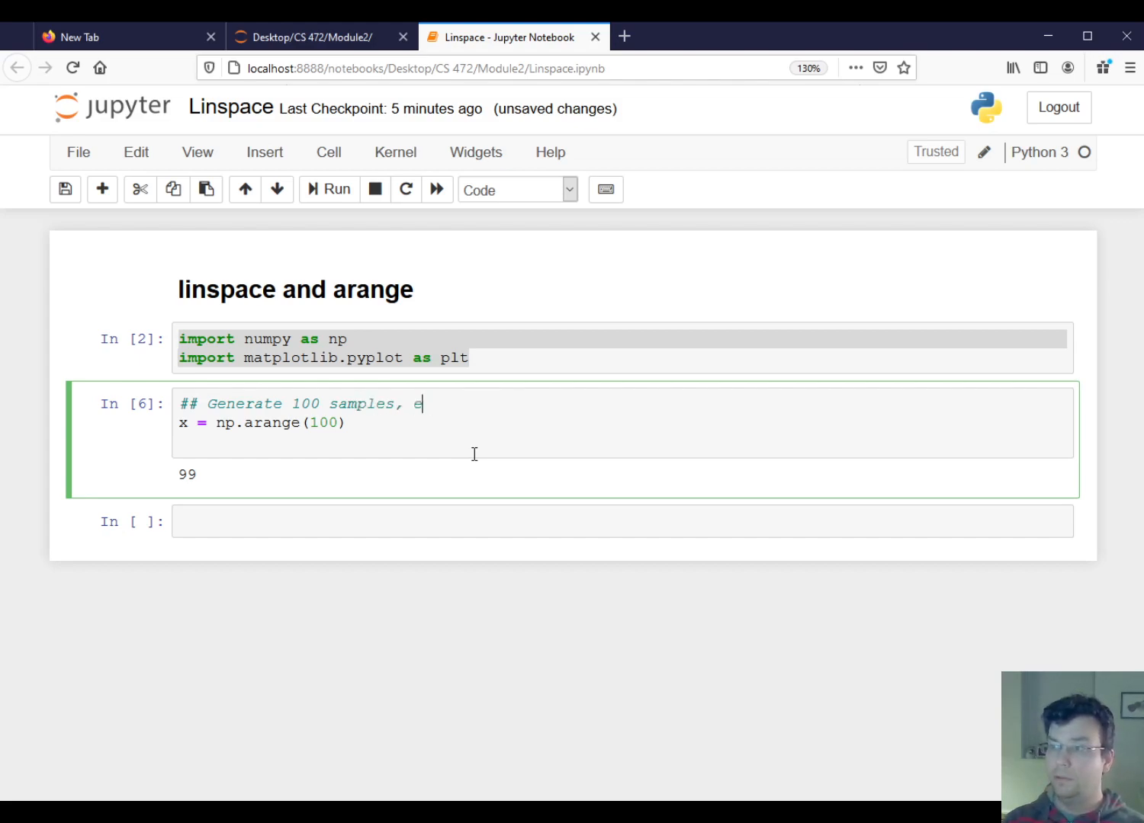
{"action": "type", "text": "qually spaced, sta"}
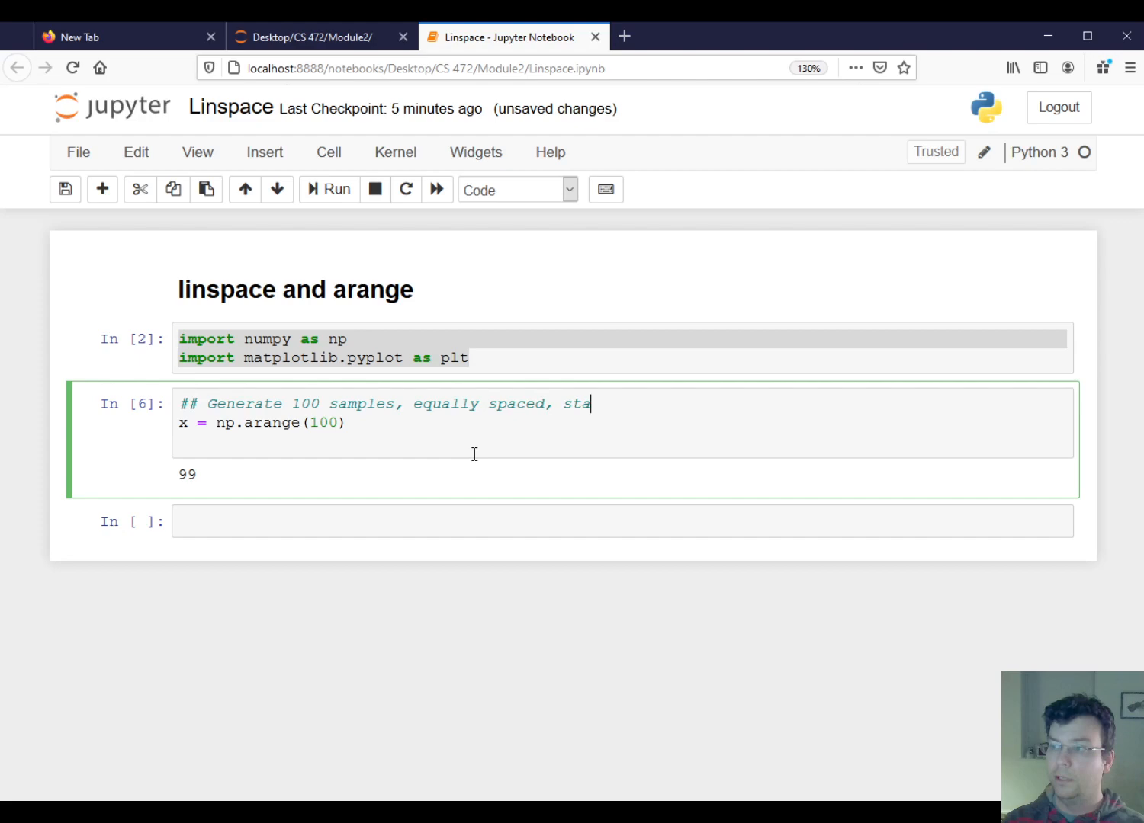
{"action": "type", "text": "rting at 0 and ending at 1"}
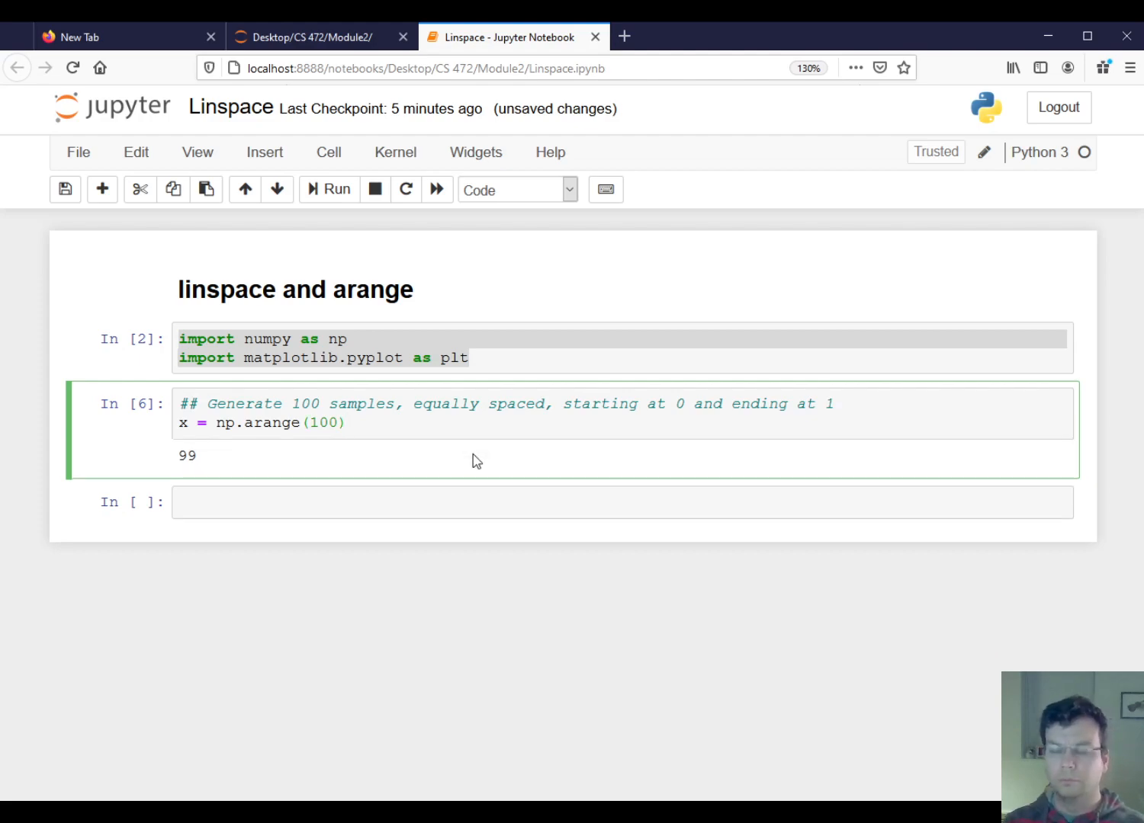
{"action": "type", "text": "/100"}
{"action": "type", "text": "plt.plot(x)"}
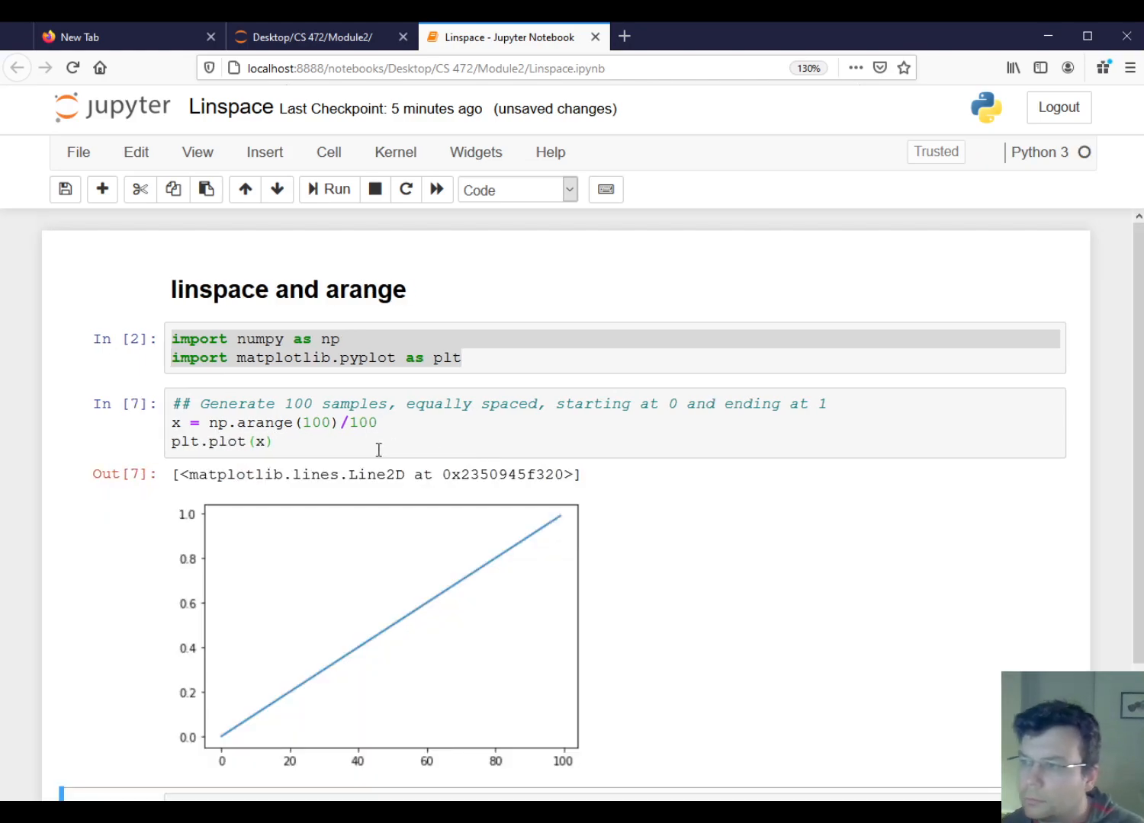
{"action": "mouse_move", "coordinate": [255, 740]}
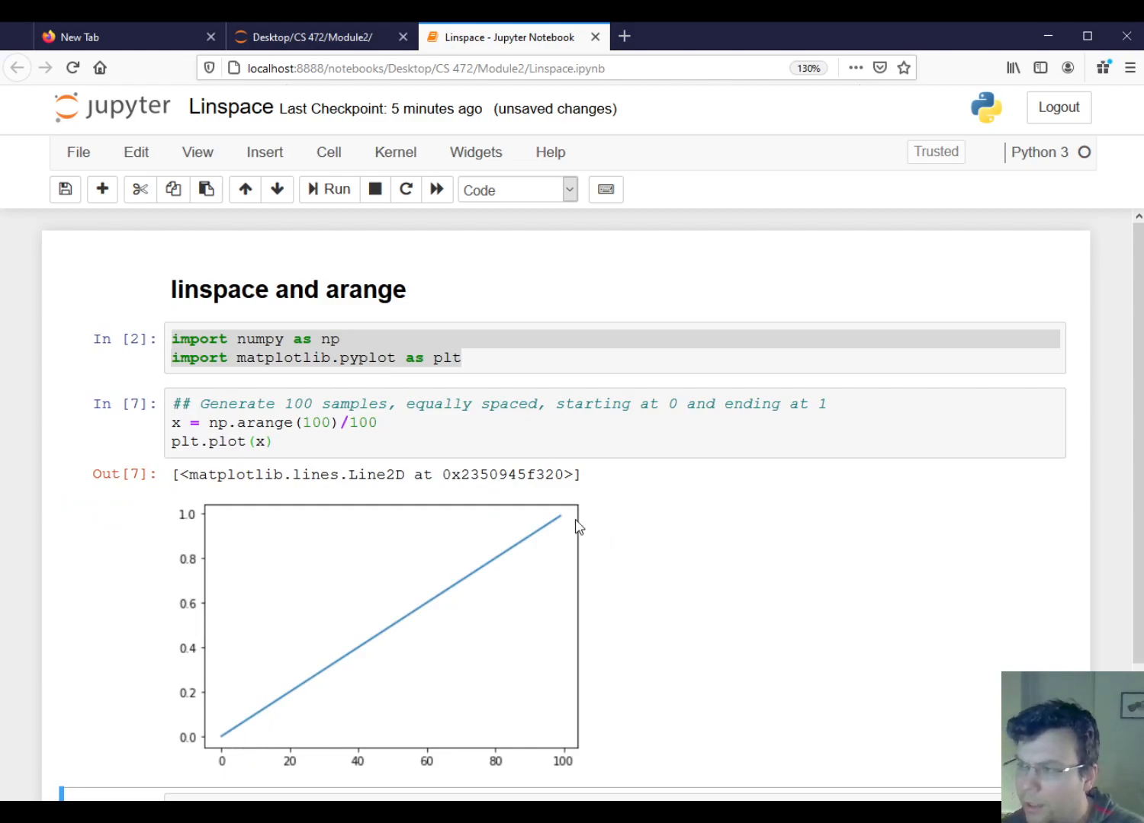
{"action": "mouse_move", "coordinate": [568, 526]}
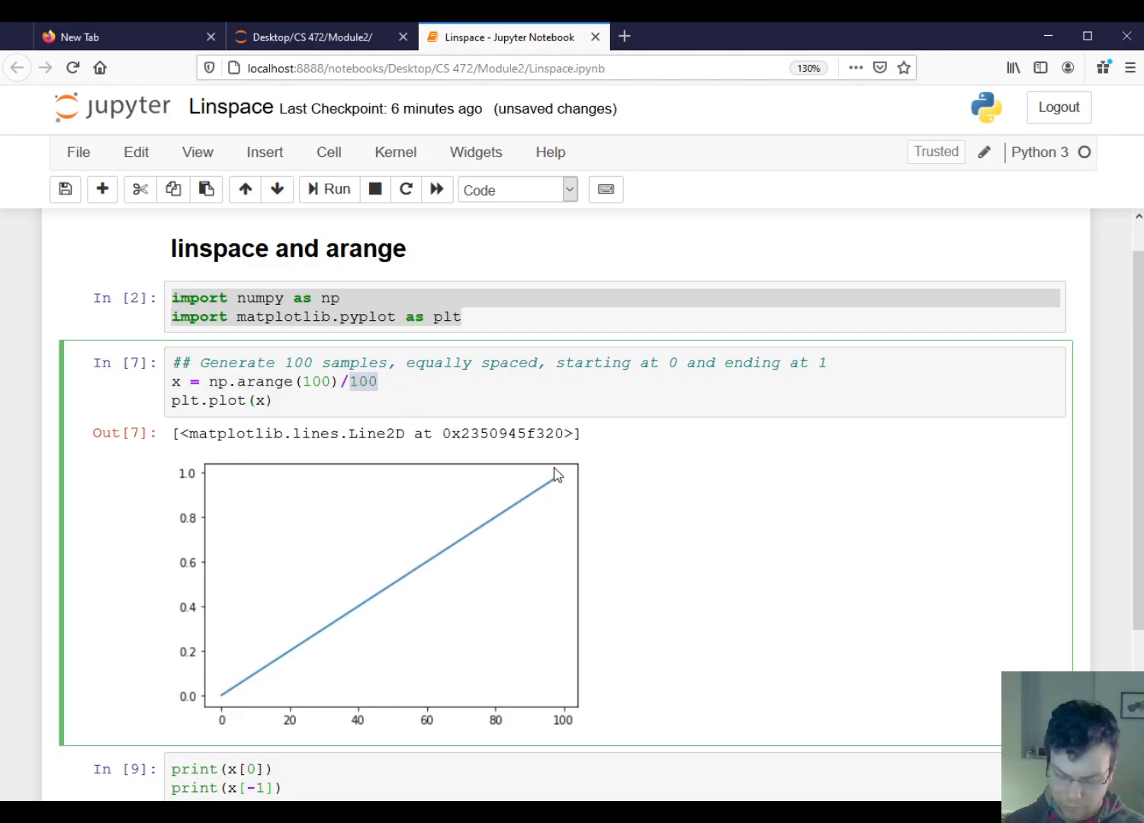
Step: Change the divisor to 99, rerun the plot, and print x[0] and x[-1] as 0.0 and 1.0
{"action": "type", "text": "99"}
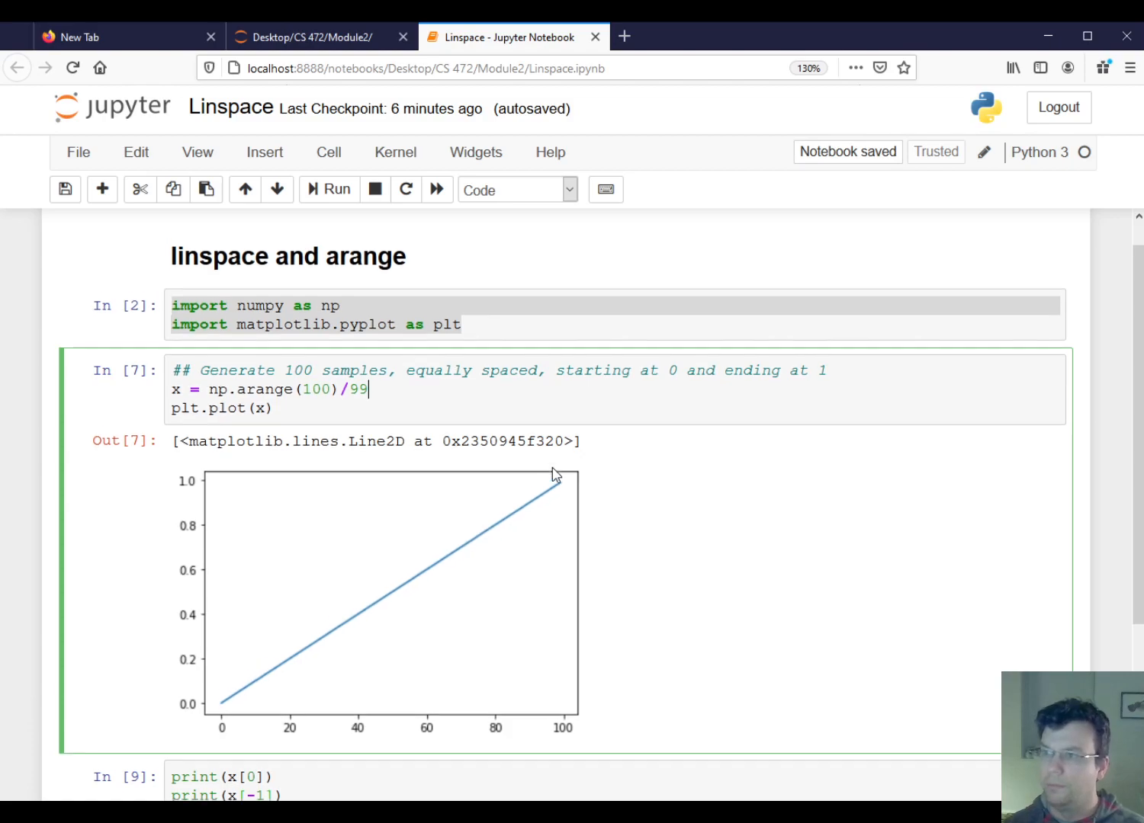
{"action": "left_click", "coordinate": [328, 189]}
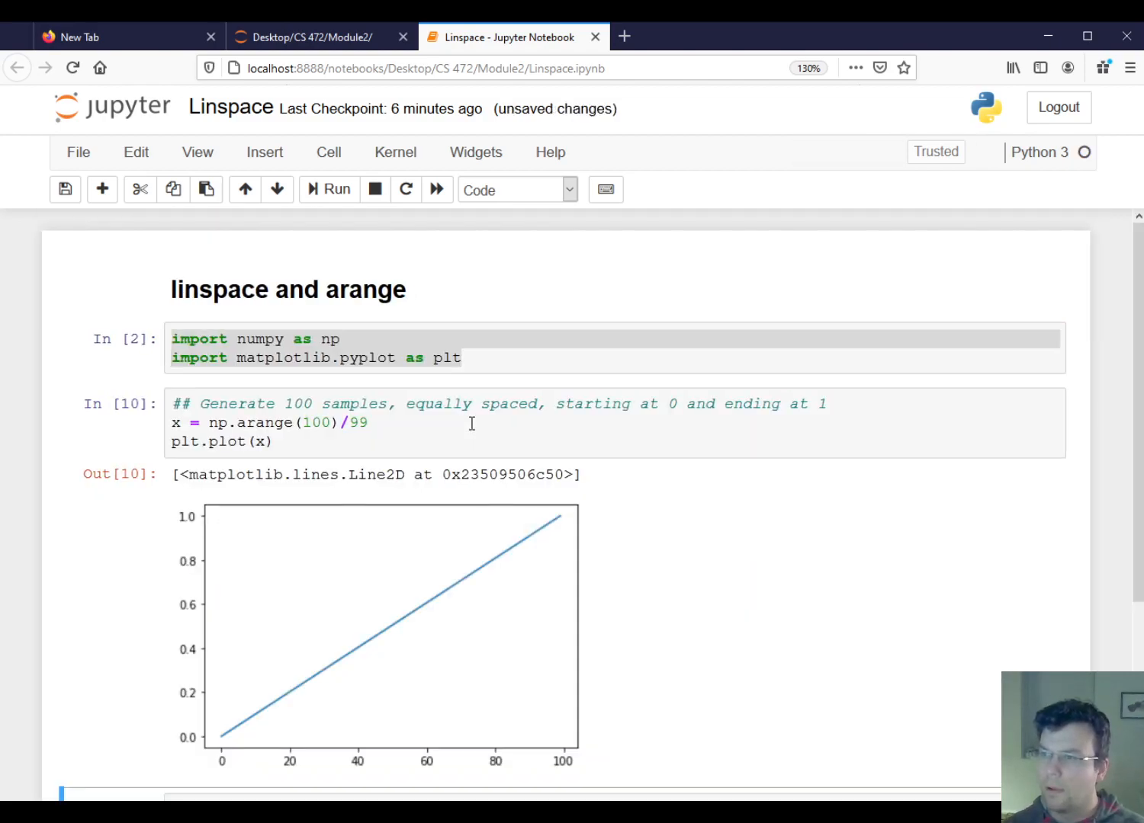
{"action": "scroll", "scroll_direction": "down", "scroll_amount": 3}
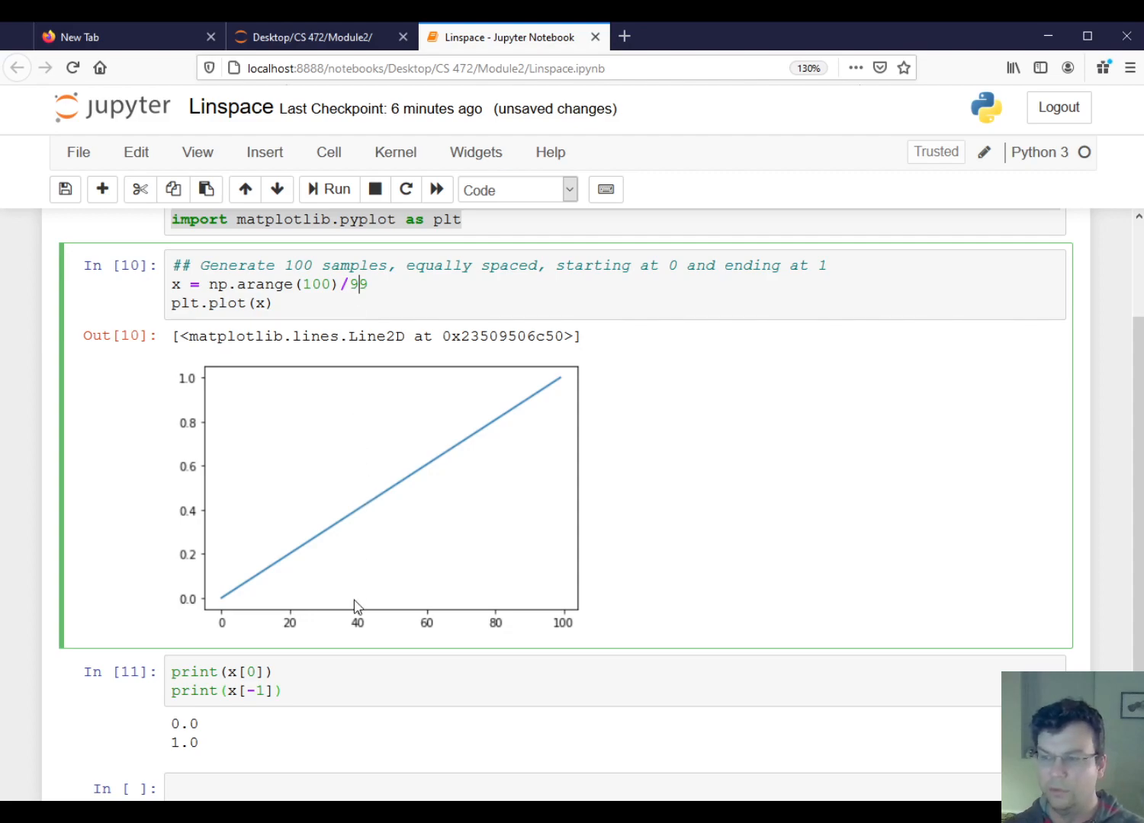
{"action": "left_click", "coordinate": [118, 610]}
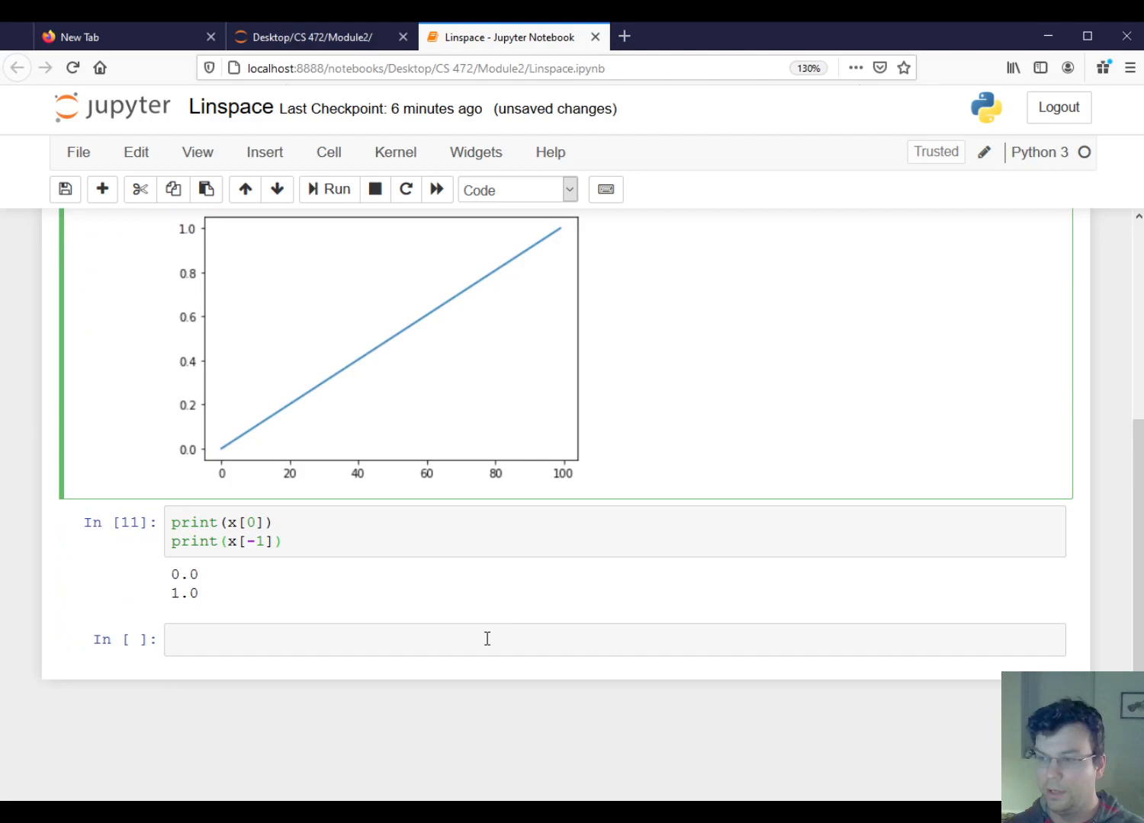
{"action": "left_click", "coordinate": [488, 640]}
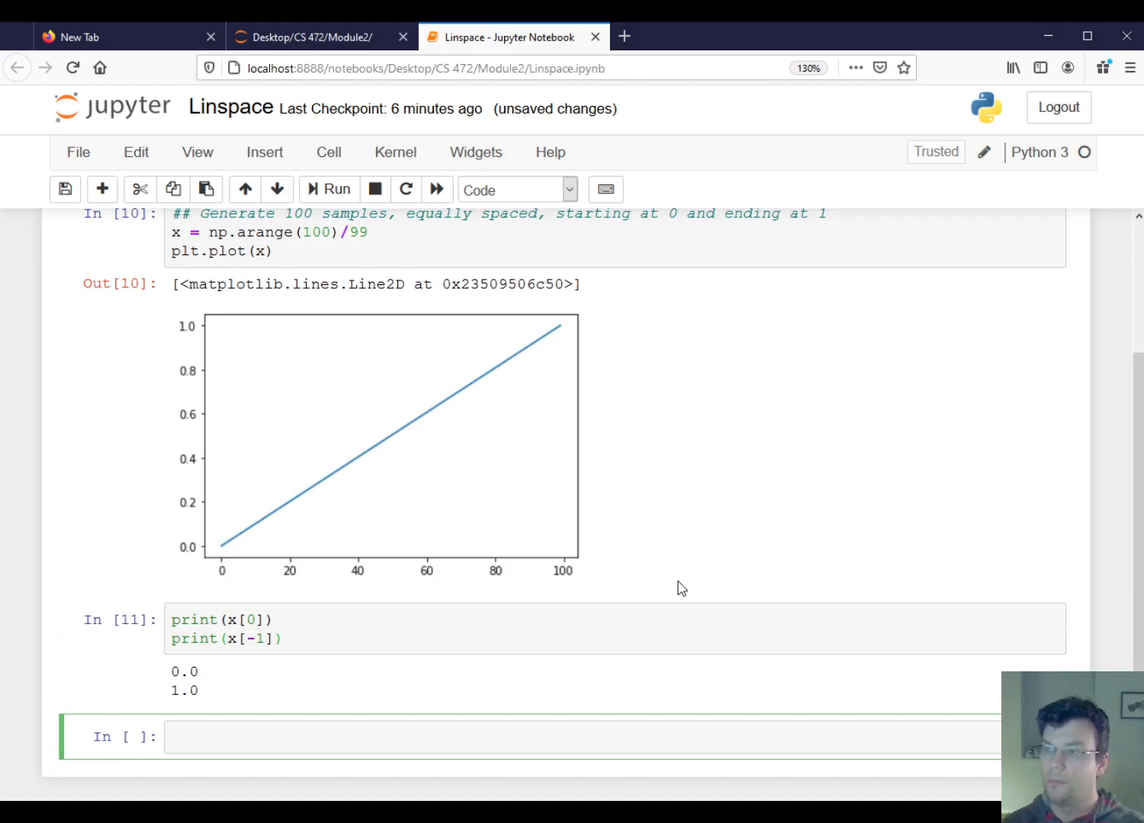
Step: Run a new cell with x = np.linspace(0, 1, 100), plt.plot(x) and prints of both ends
{"action": "type", "text": "x = np"}
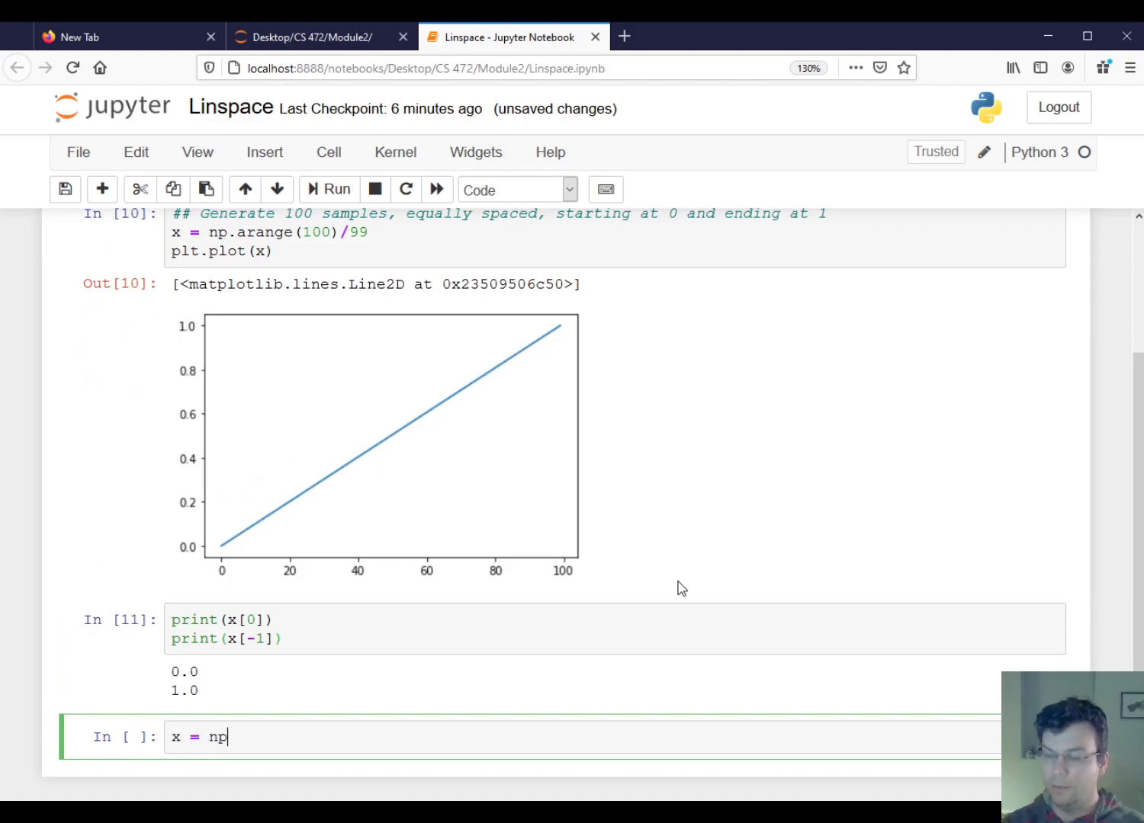
{"action": "type", "text": ".linspace(0"}
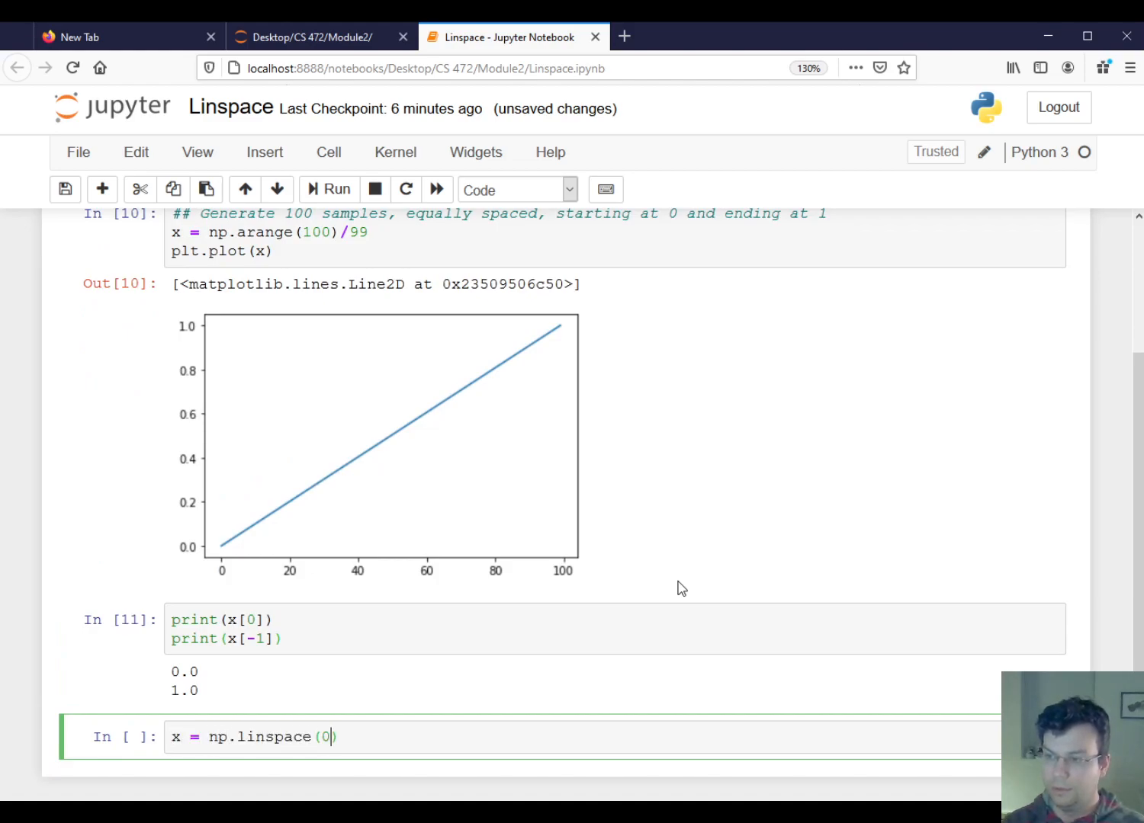
{"action": "type", "text": ", 1, 100"}
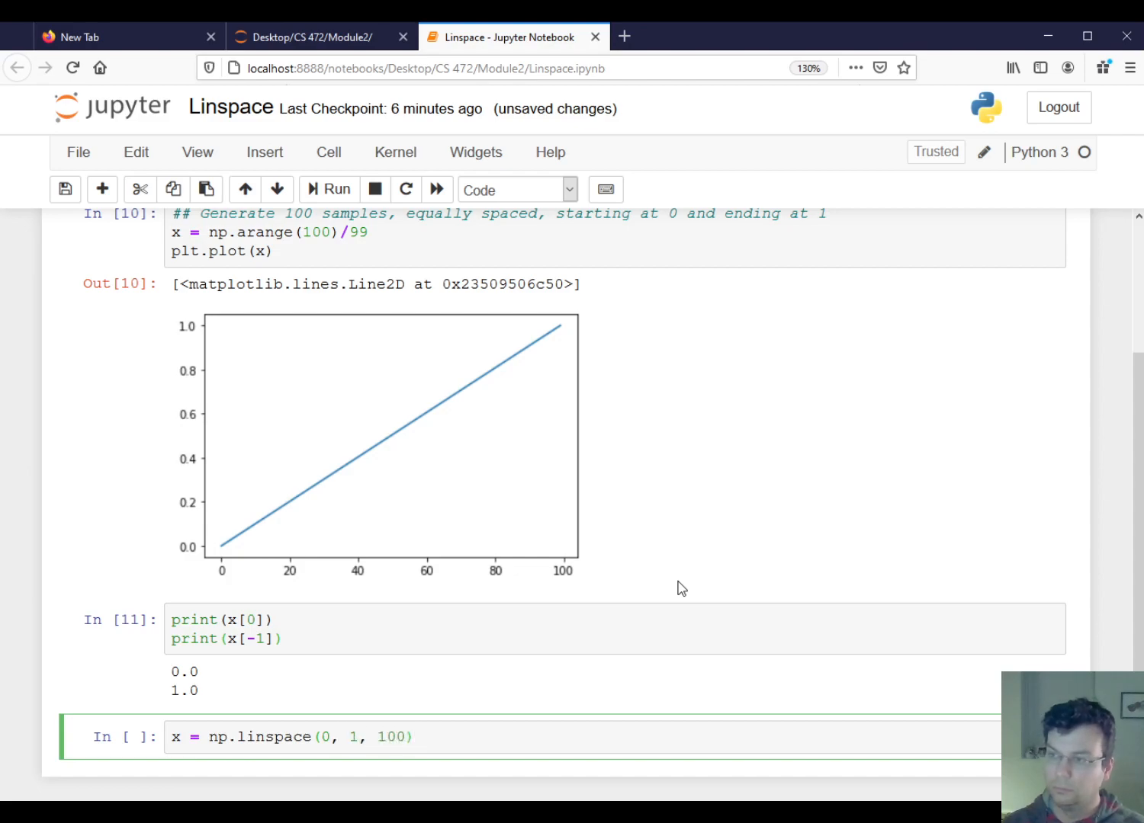
{"action": "type", "text": "plt.plot9"}
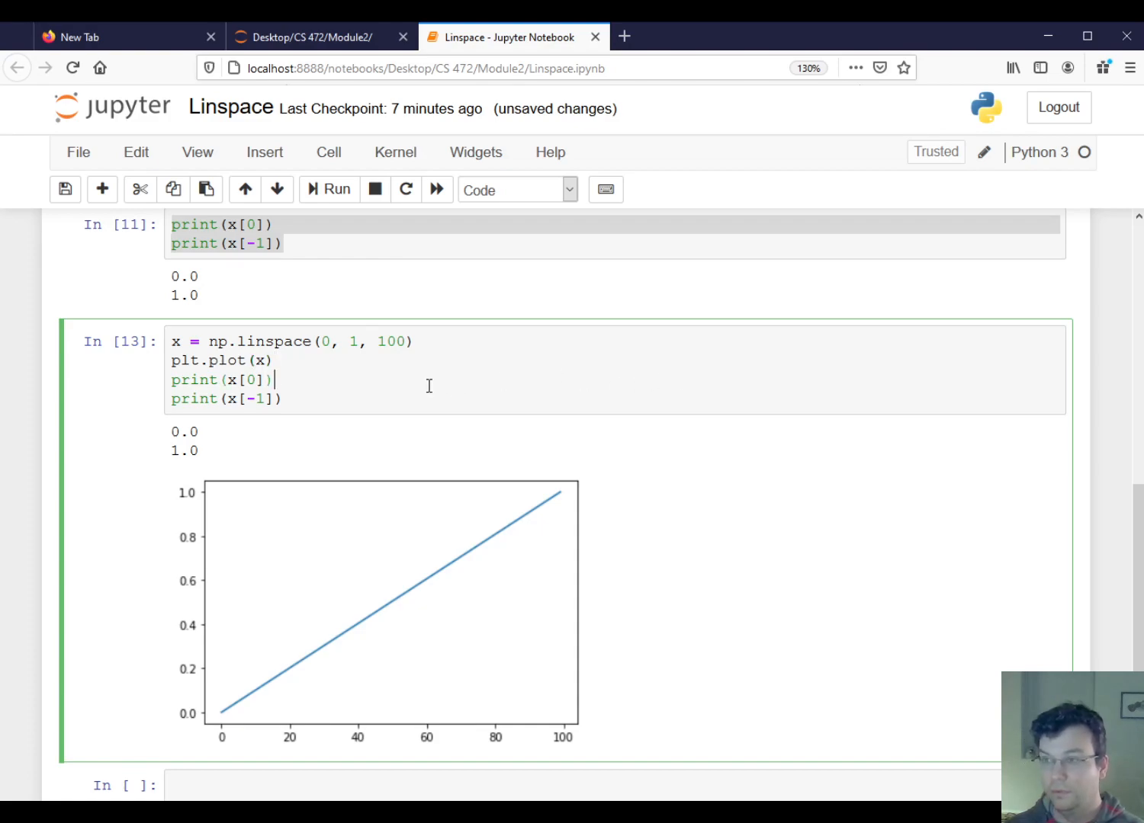
{"action": "scroll", "scroll_direction": "down", "scroll_amount": 3}
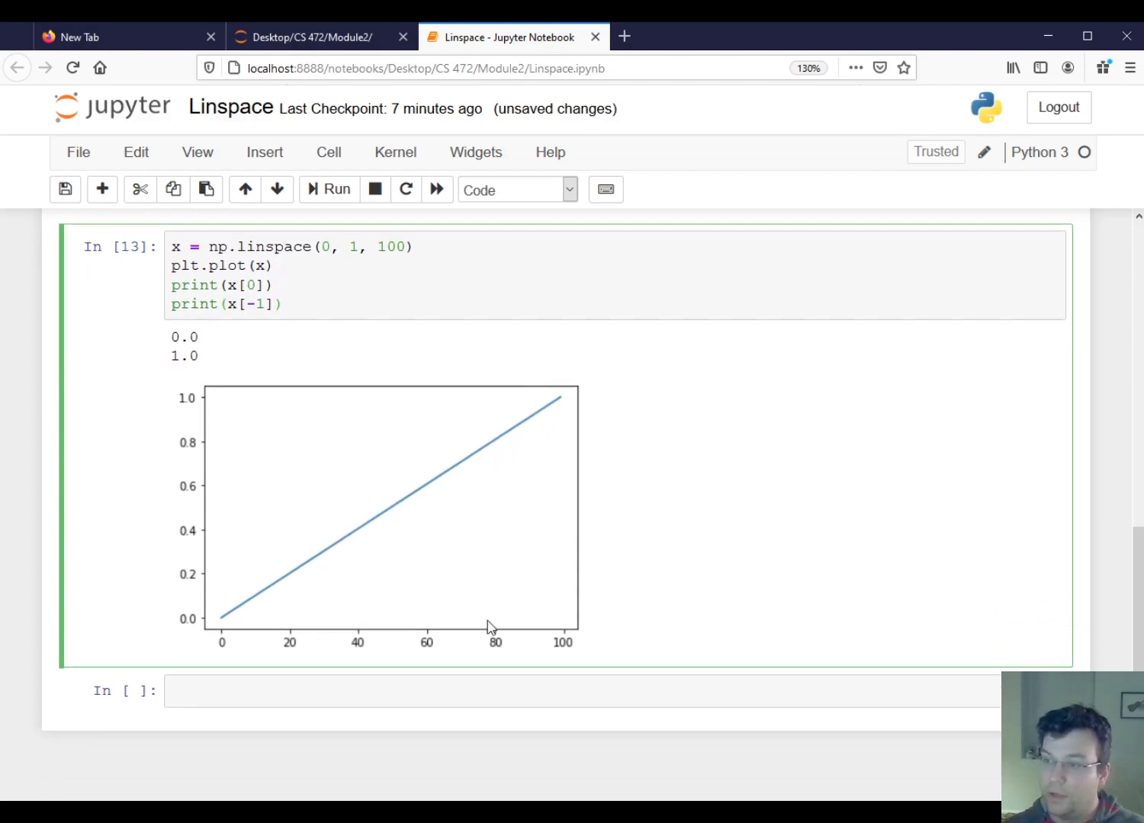
Step: Add the comment '## Ex) Take 32 equally spaced samples between -np.pi and np.pi'
{"action": "type", "text": "## Ex"}
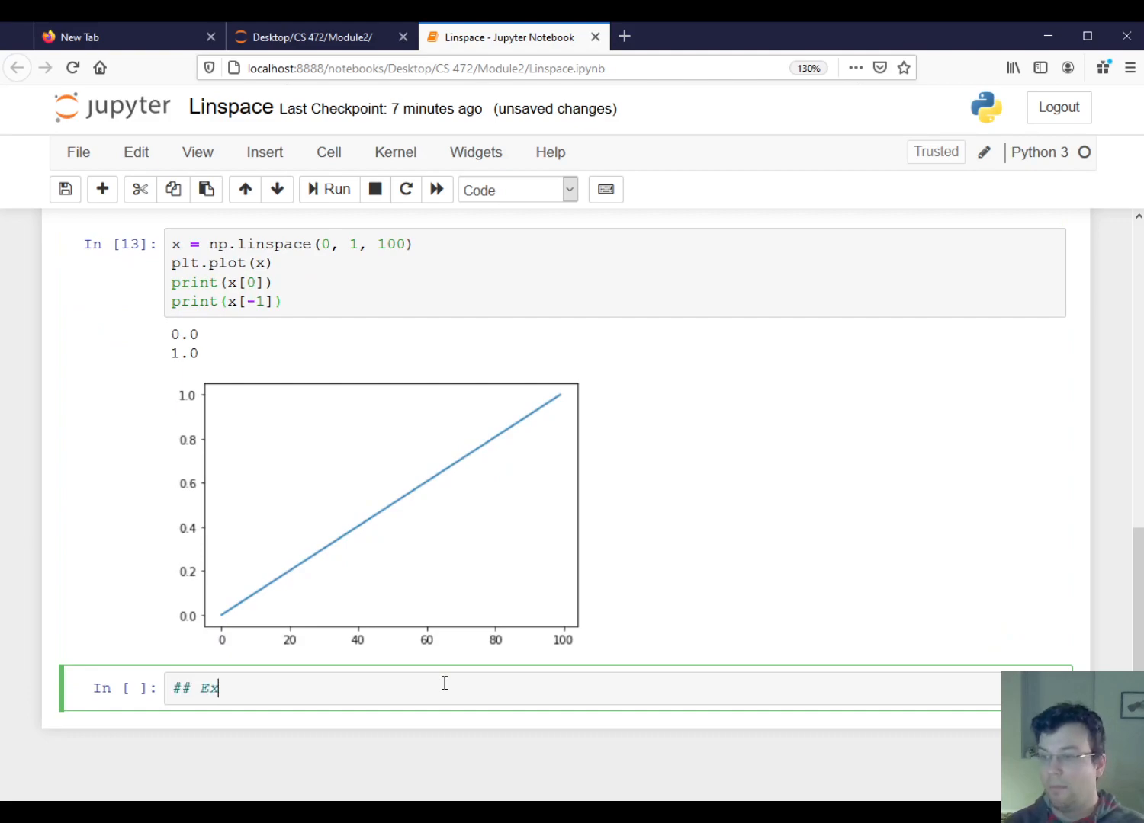
{"action": "type", "text": ") Take 32"}
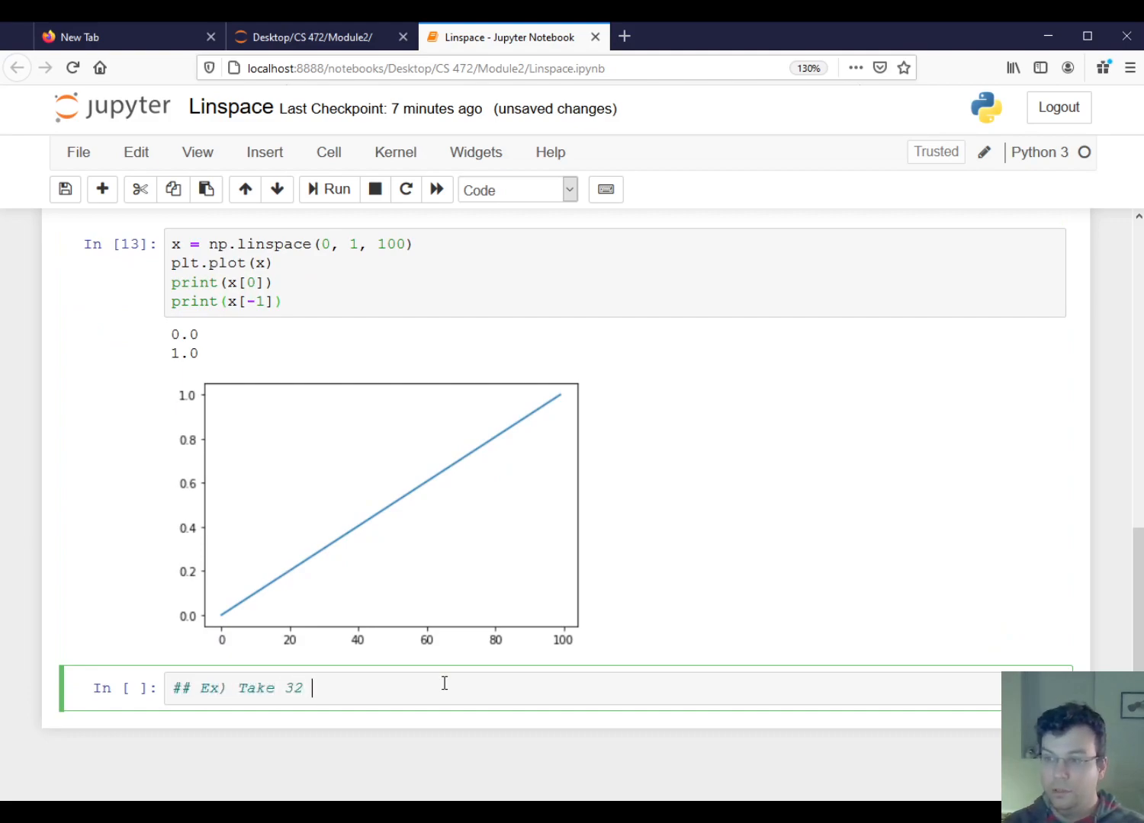
{"action": "type", "text": "equally"}
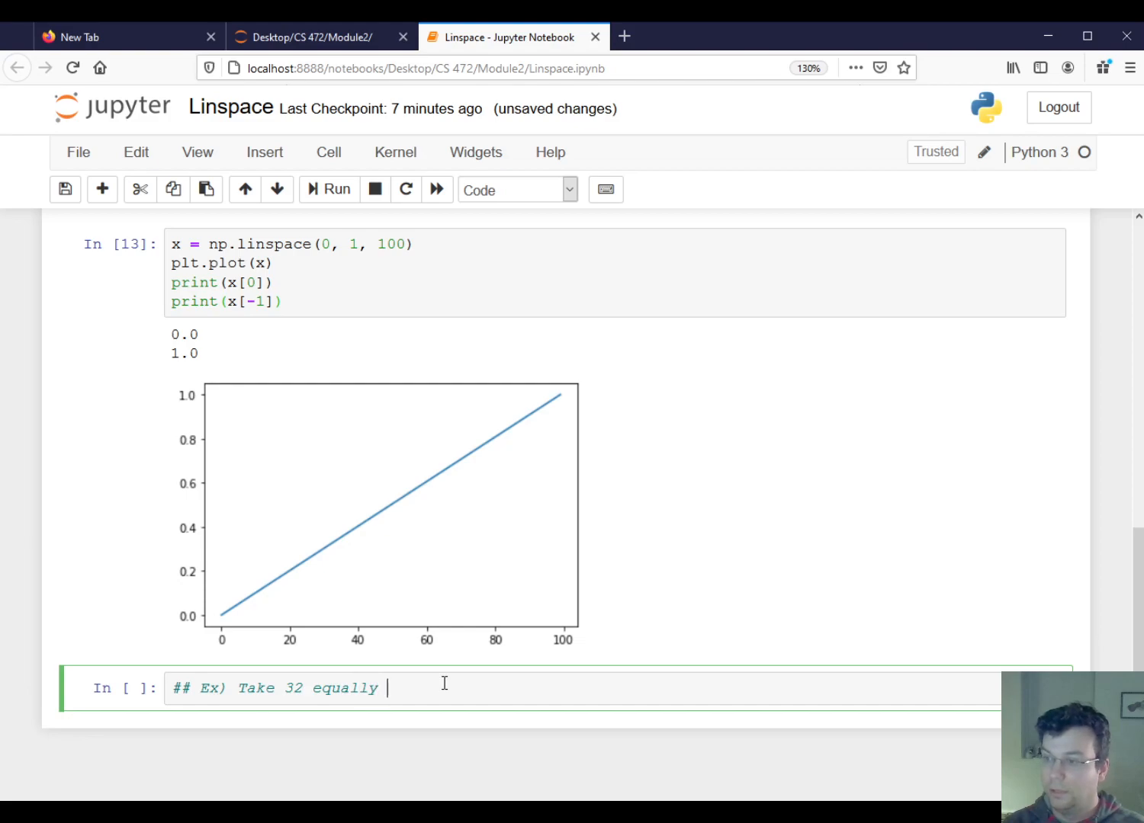
{"action": "type", "text": "samples betw"}
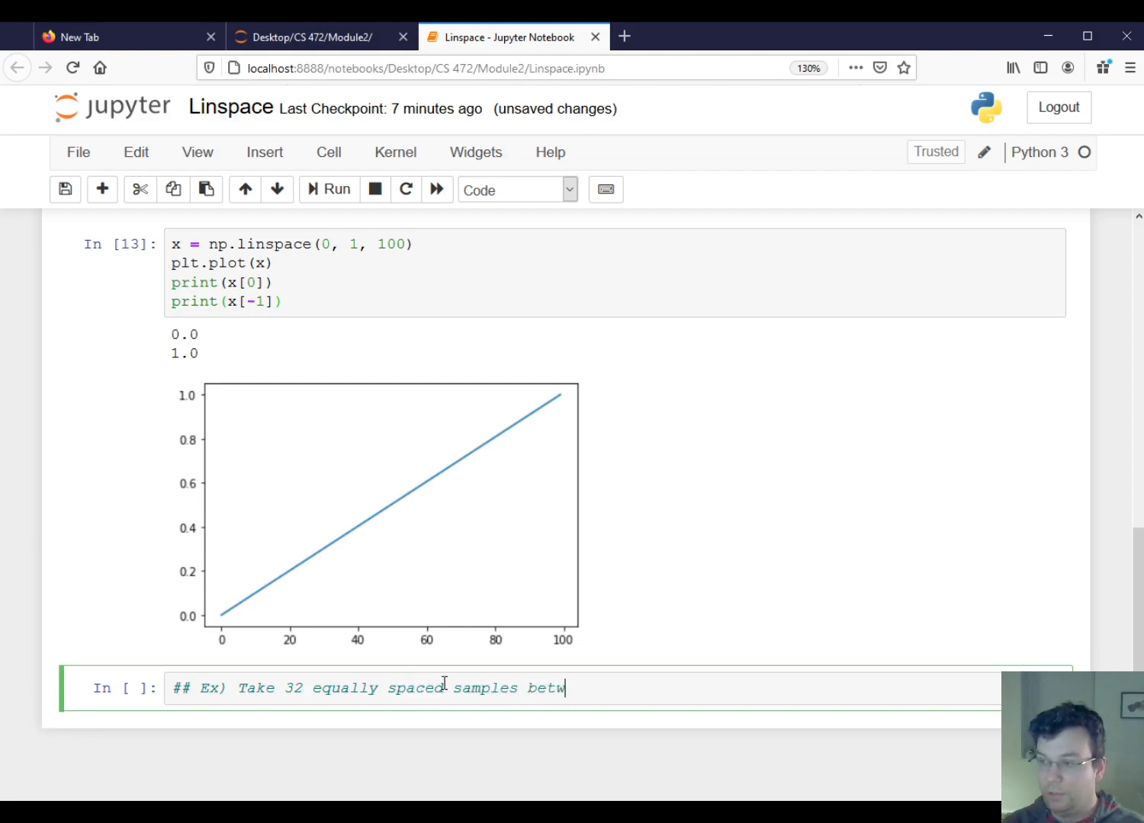
{"action": "type", "text": "een -"}
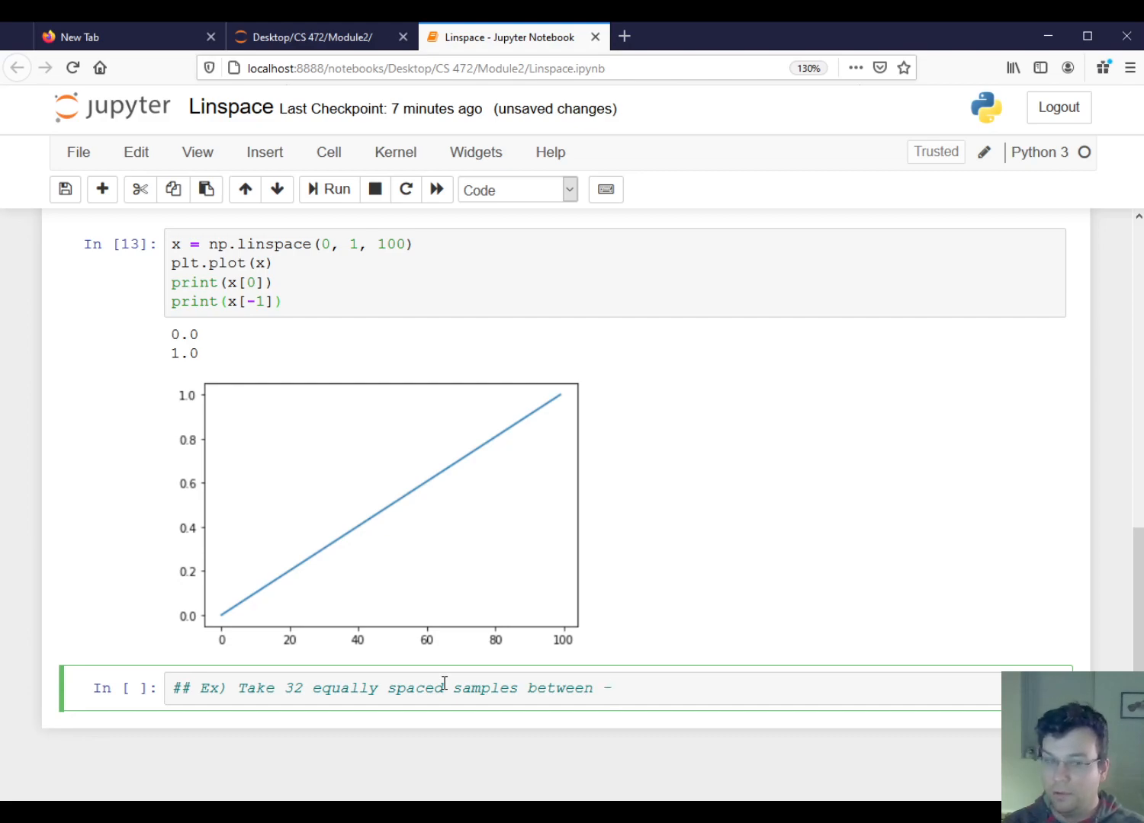
{"action": "type", "text": "np.pi an"}
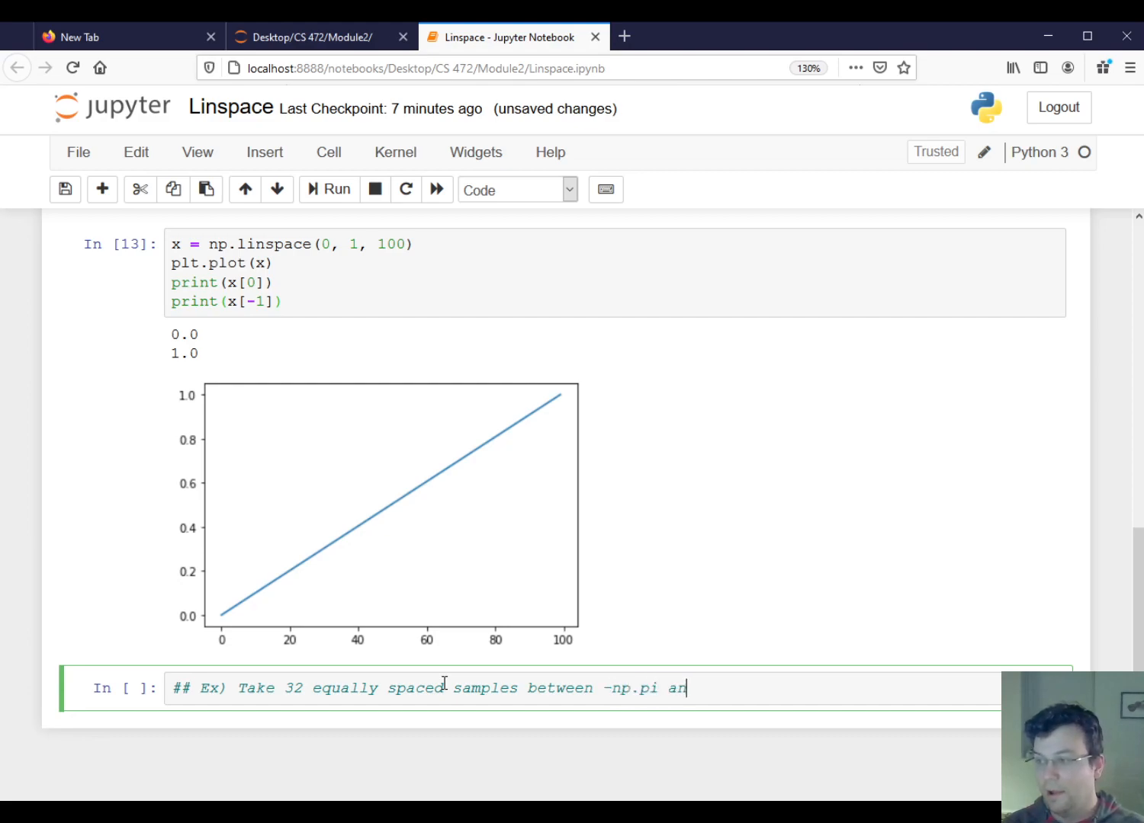
{"action": "type", "text": "d np.pi"}
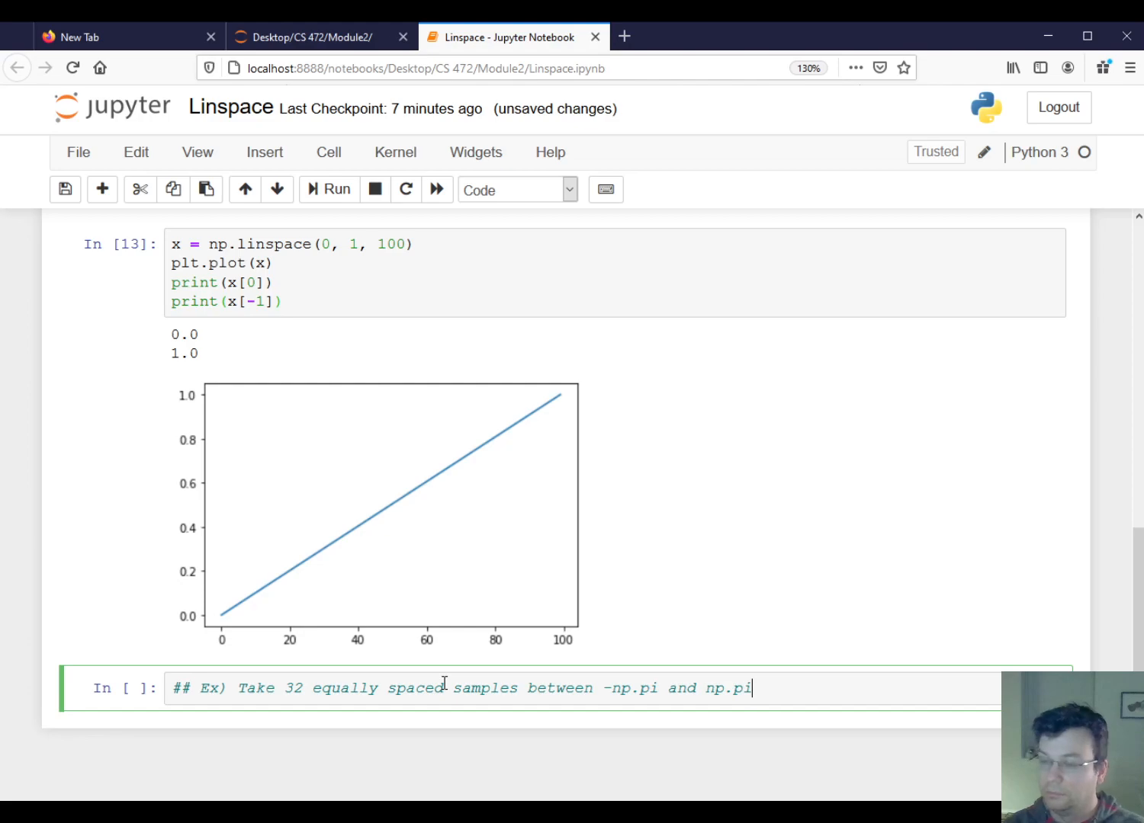
{"action": "key", "text": "Enter"}
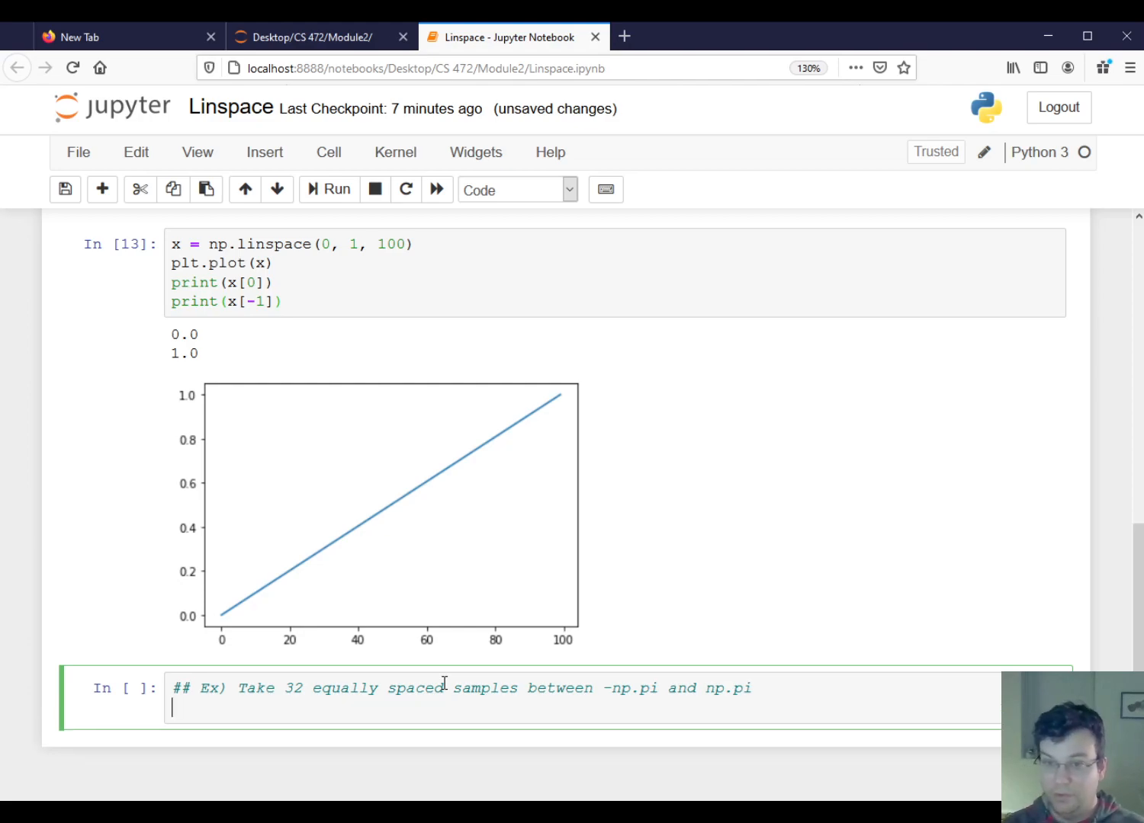
Step: Define x = np.linspace(-np.pi, np.pi, 32) and draw it with plt.stem(x)
{"action": "type", "text": "x = np.li"}
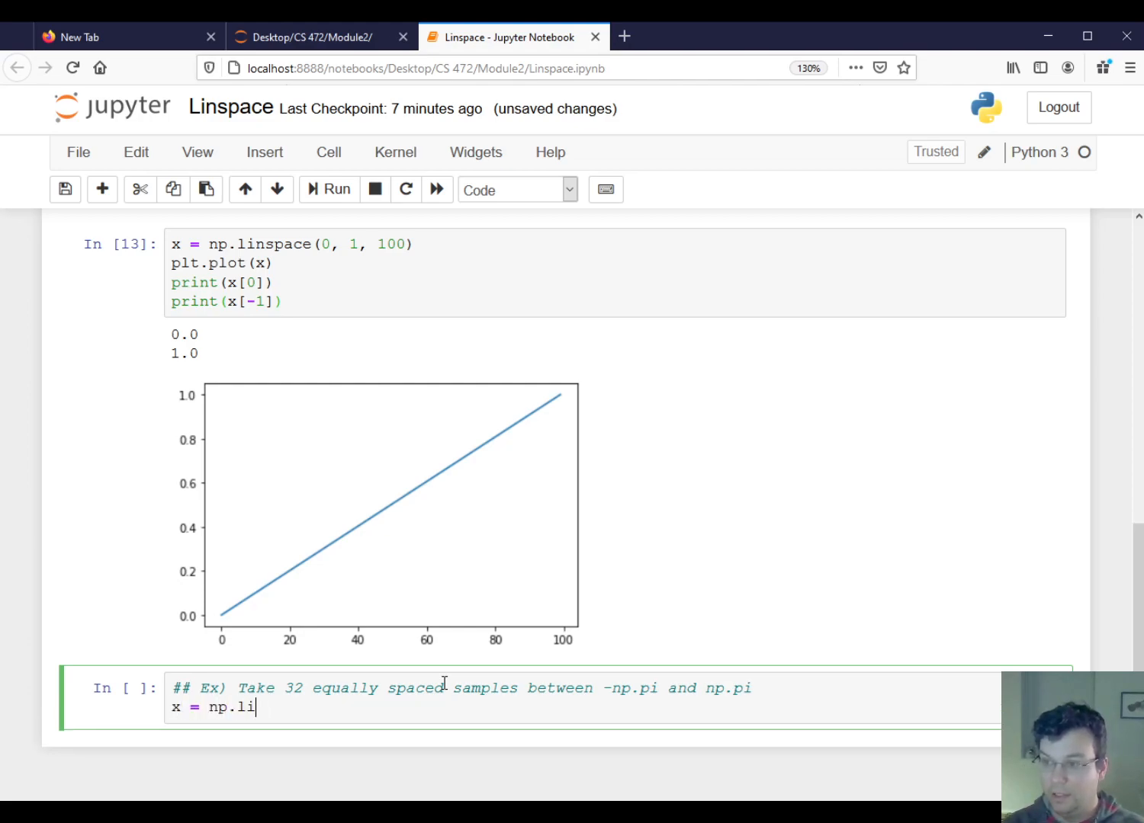
{"action": "type", "text": "nspace(-np."}
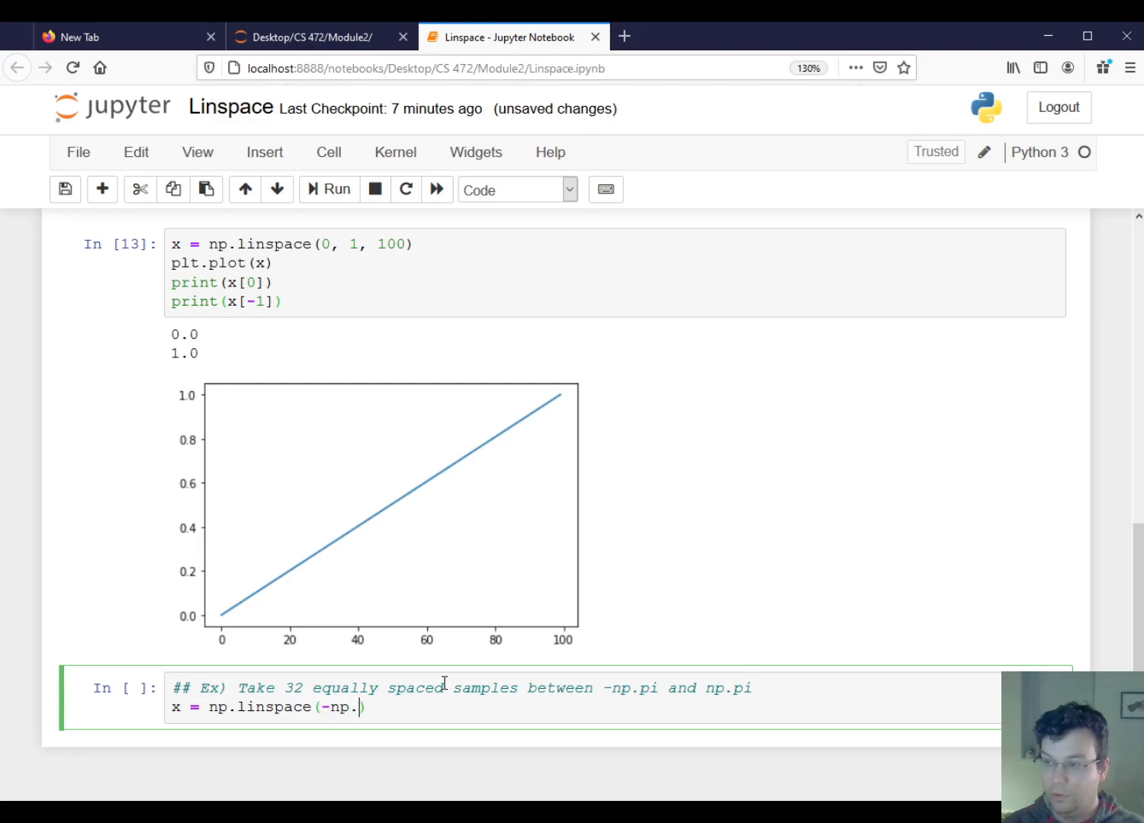
{"action": "type", "text": "pi)"}
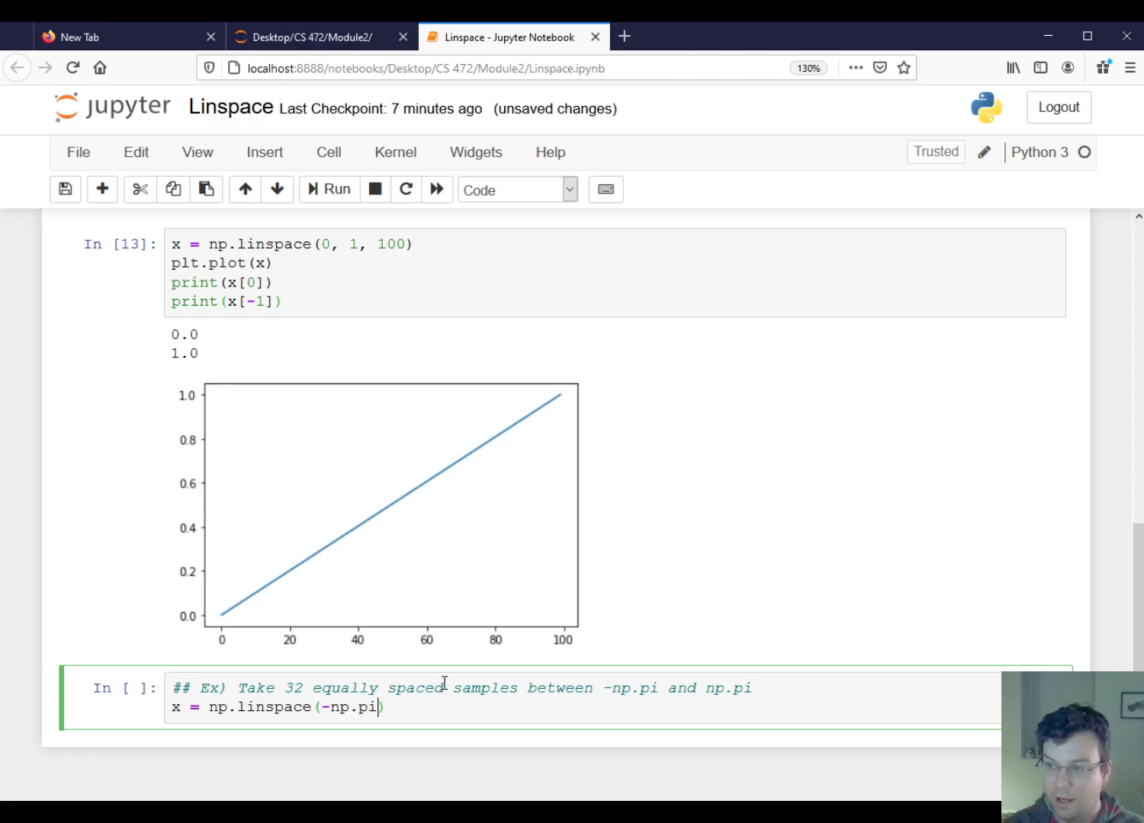
{"action": "type", "text": ", np.pi, 32"}
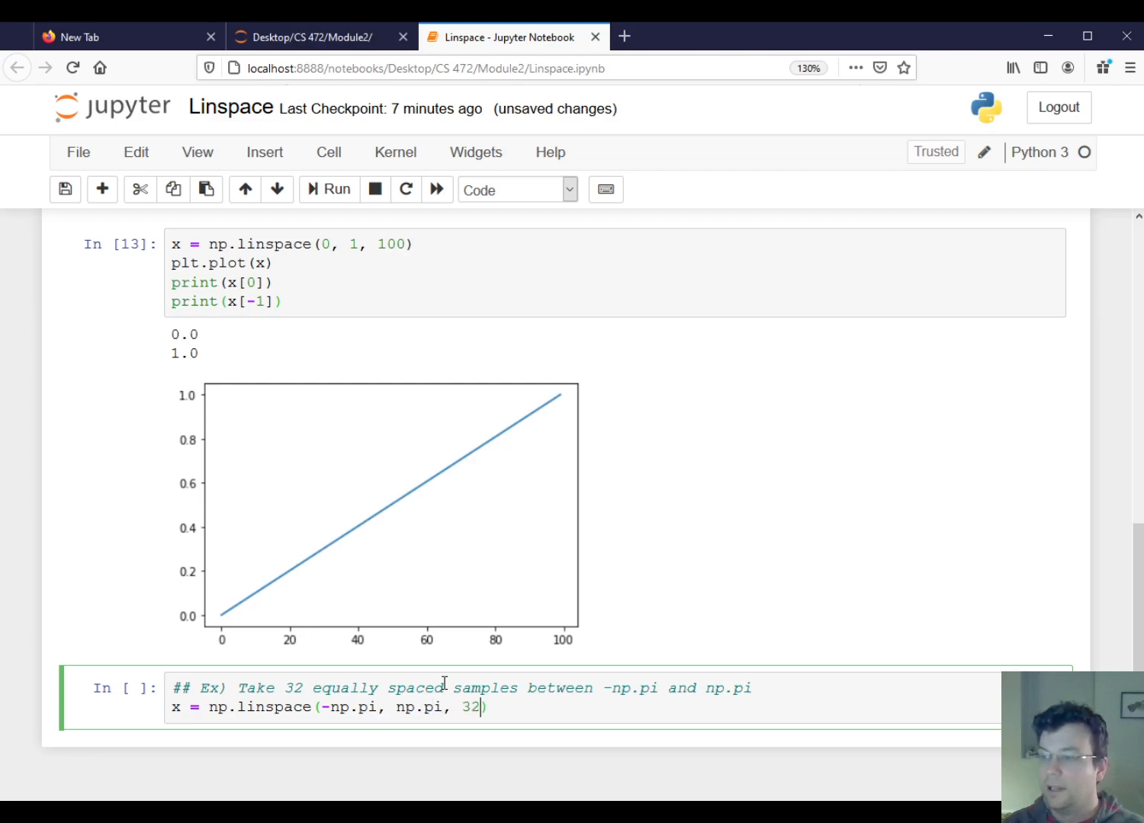
{"action": "type", "text": "plt."}
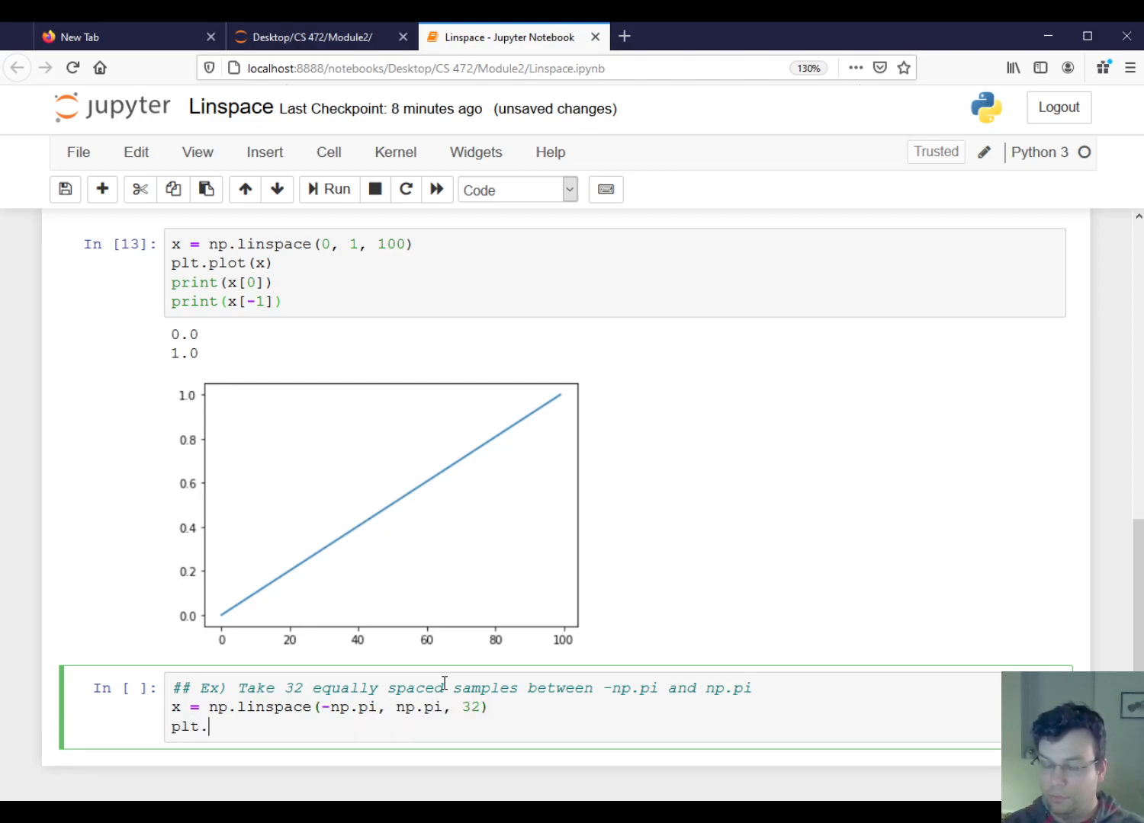
{"action": "type", "text": "stem(x)"}
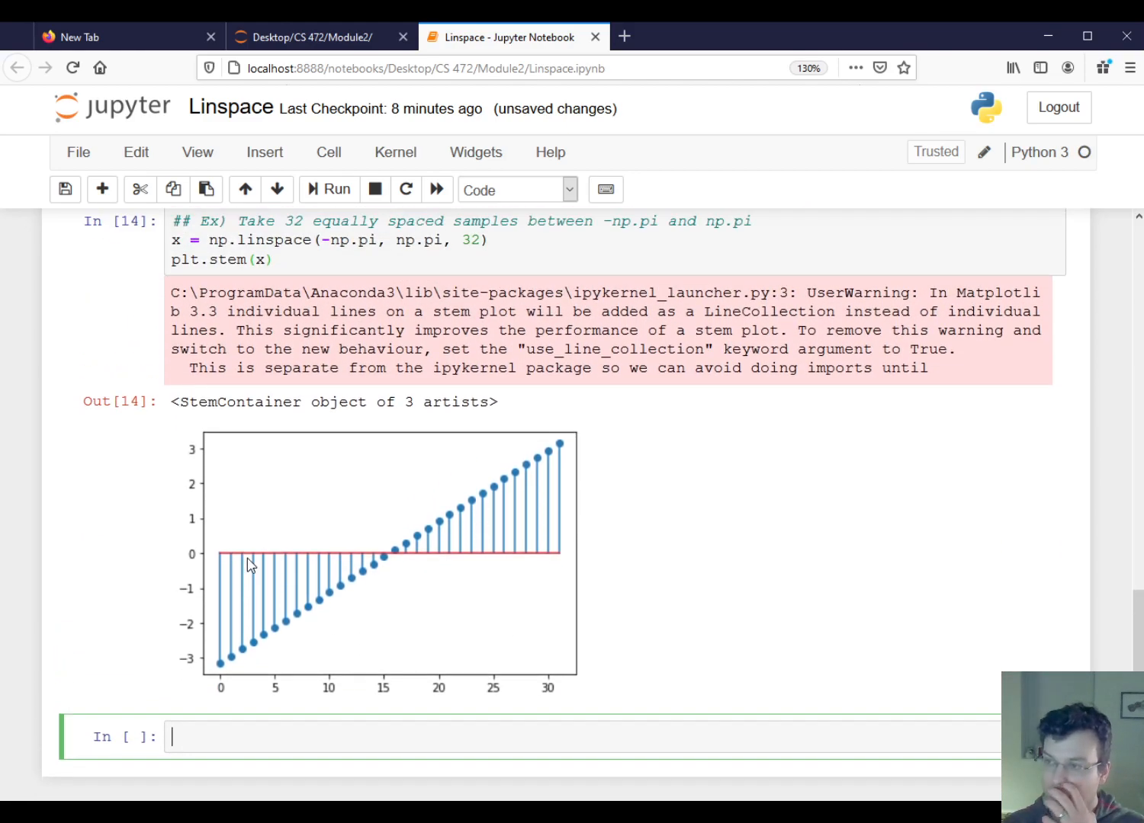
{"action": "mouse_move", "coordinate": [240, 648]}
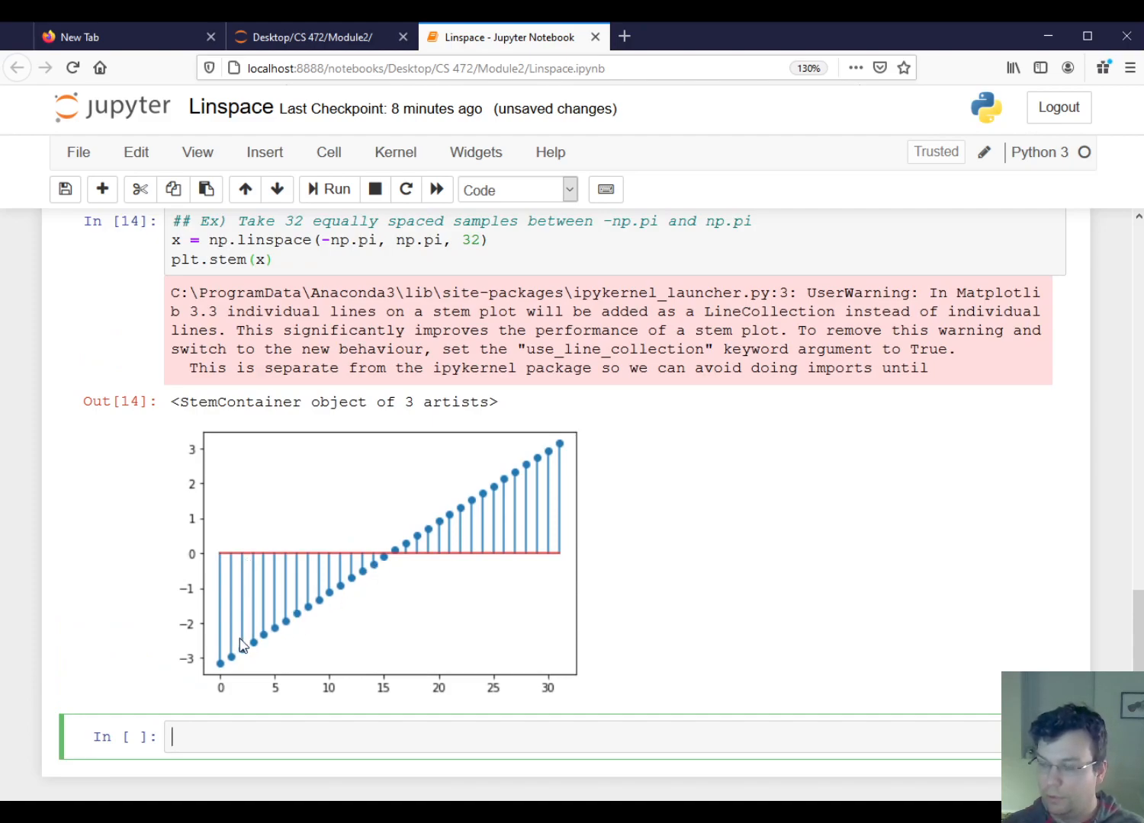